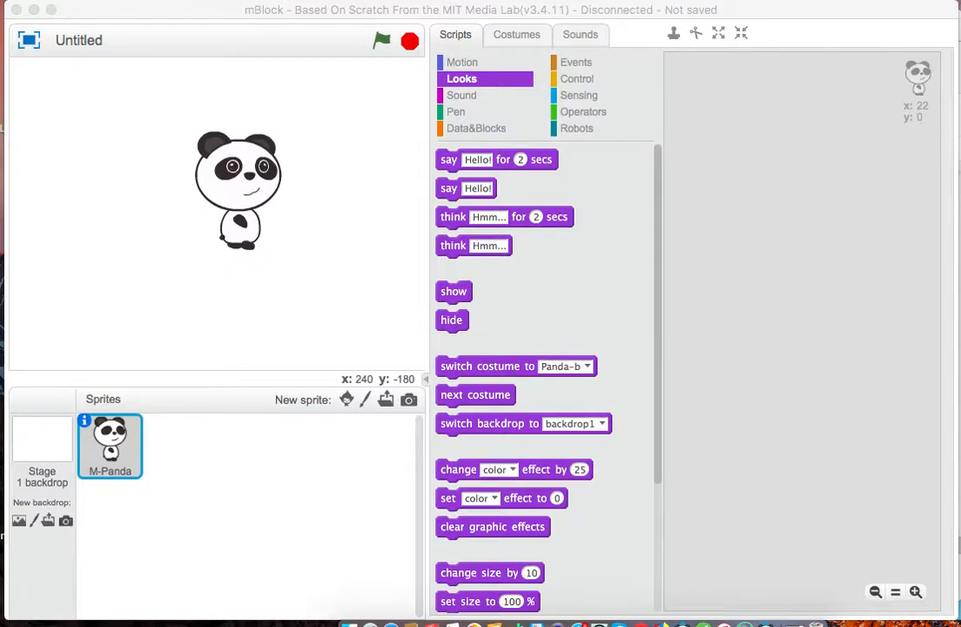
mouse_move(682, 233)
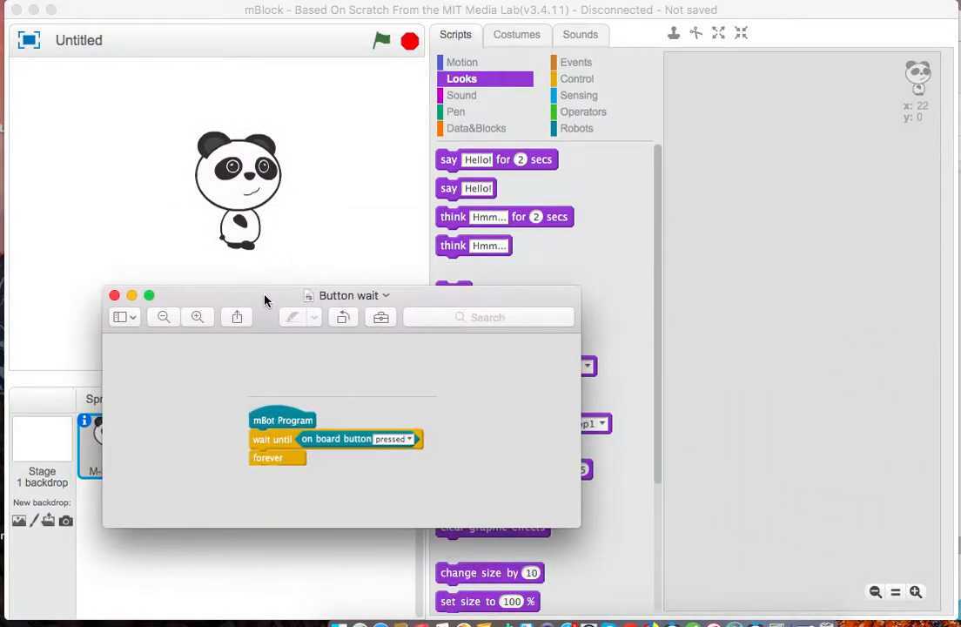
Dismiss the button-wait reference picture to reach the Robots palette.
click(577, 129)
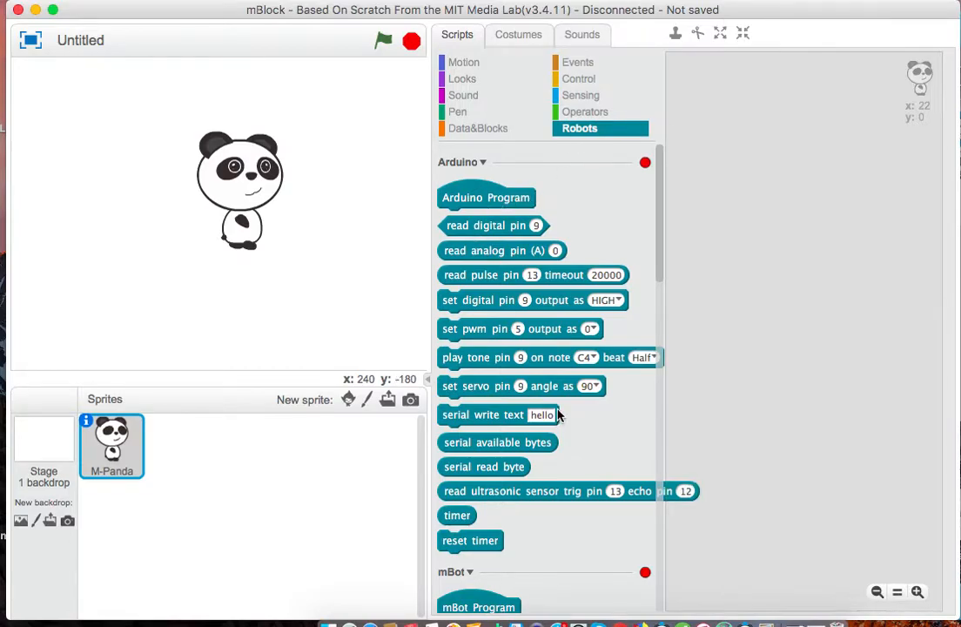
Attach a wait-until block under mBot Program with 'on board button pressed' as its condition.
scroll(down, 3)
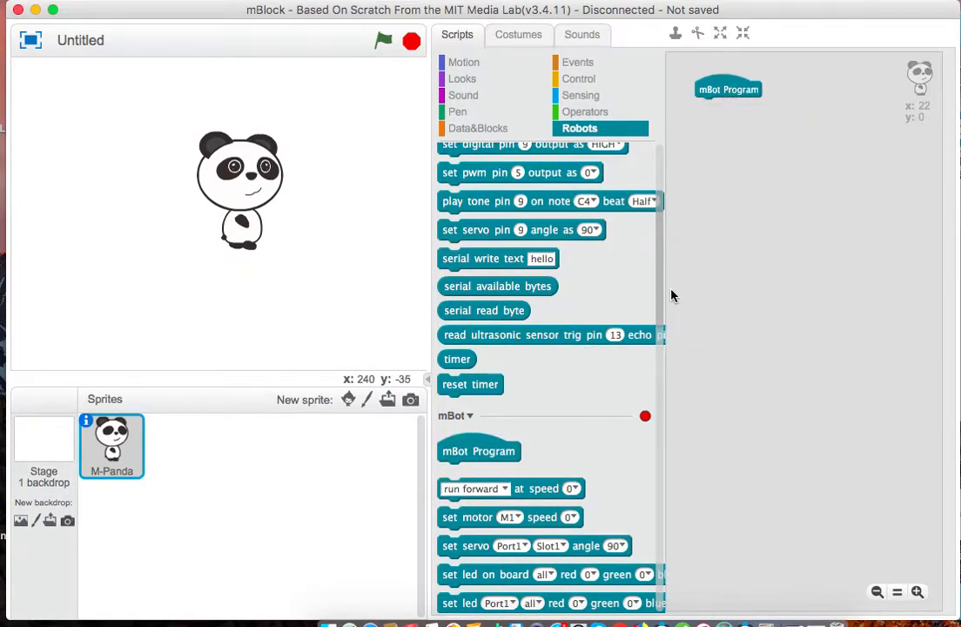
click(578, 78)
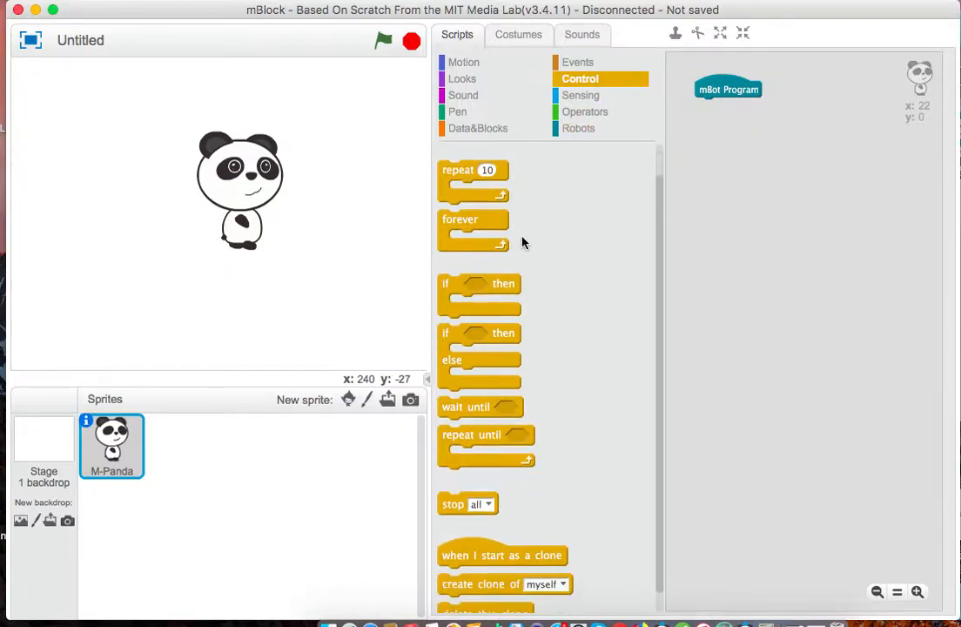
drag(465, 390, 728, 108)
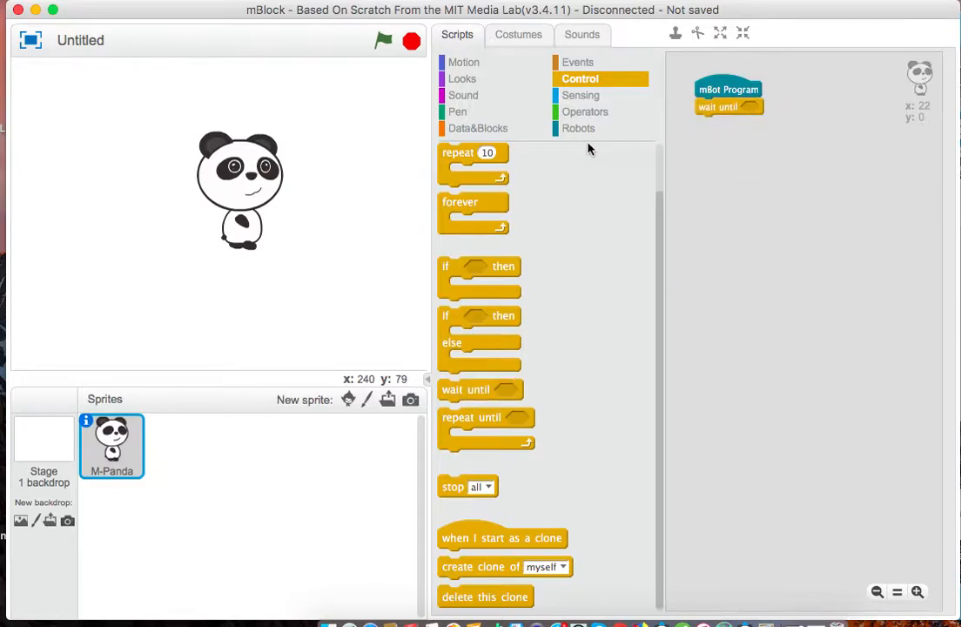
click(578, 129)
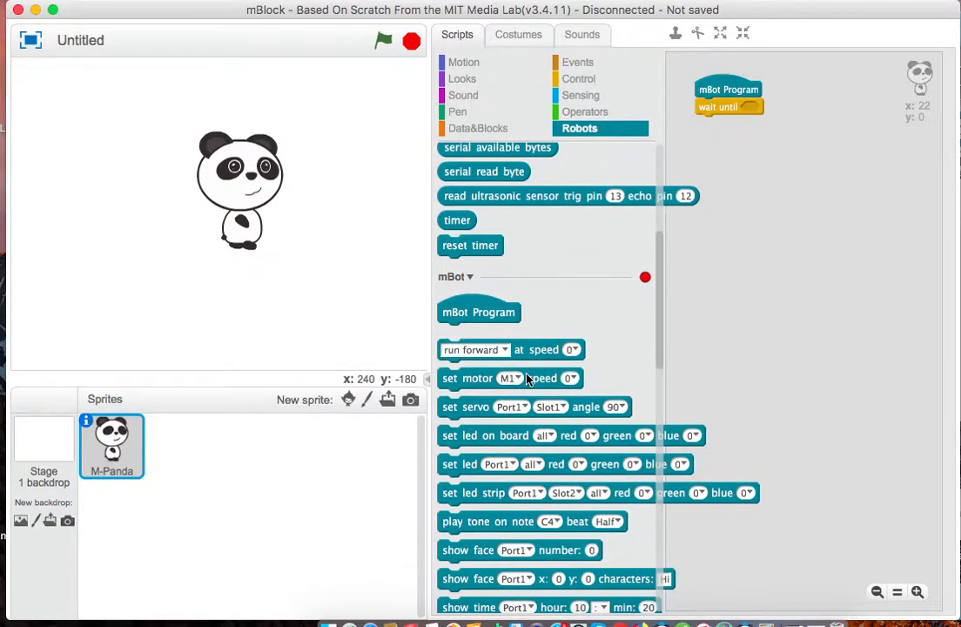
scroll(down, 3)
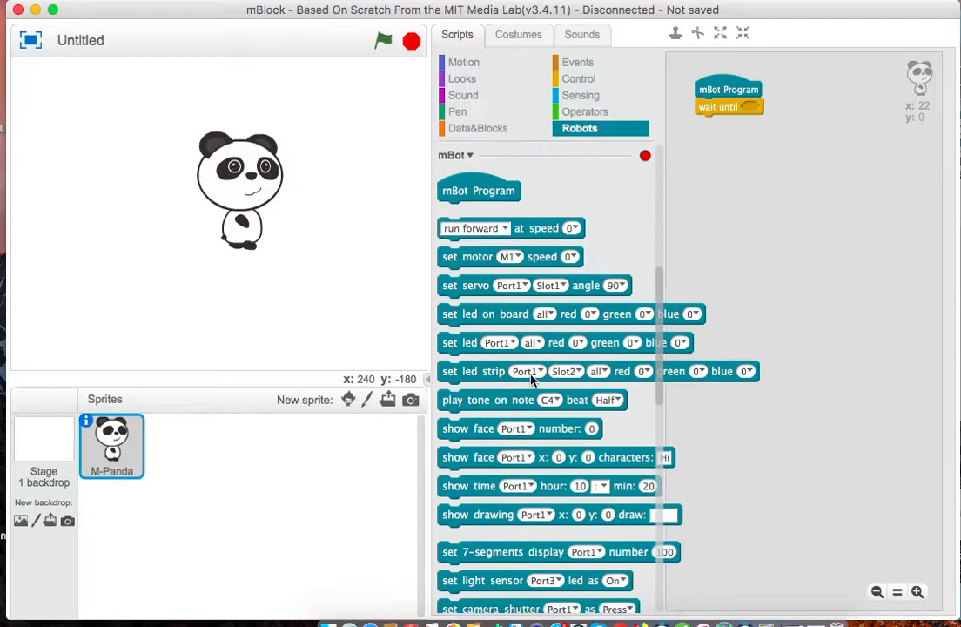
scroll(down, 3)
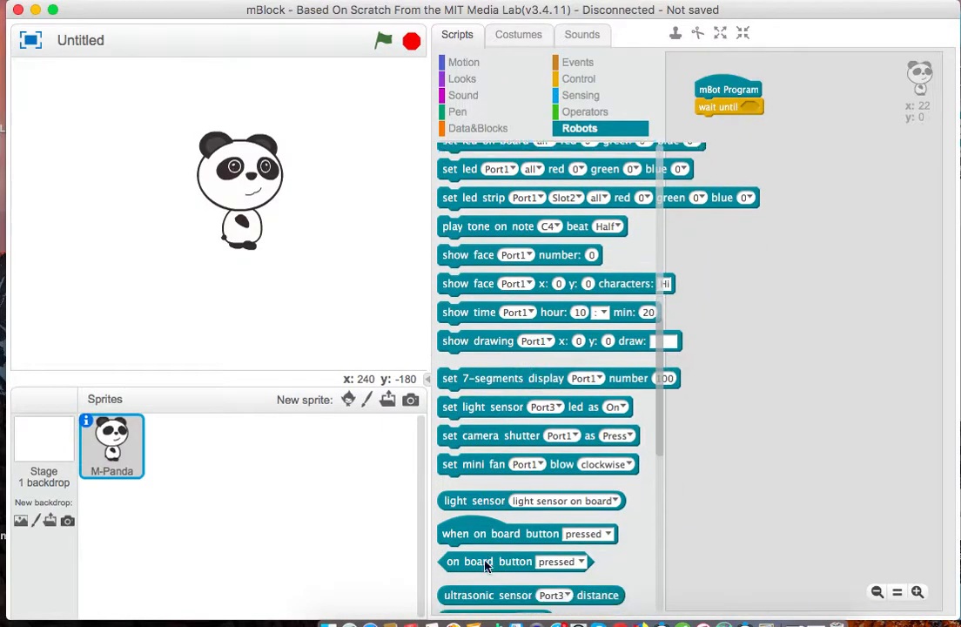
drag(514, 561, 784, 108)
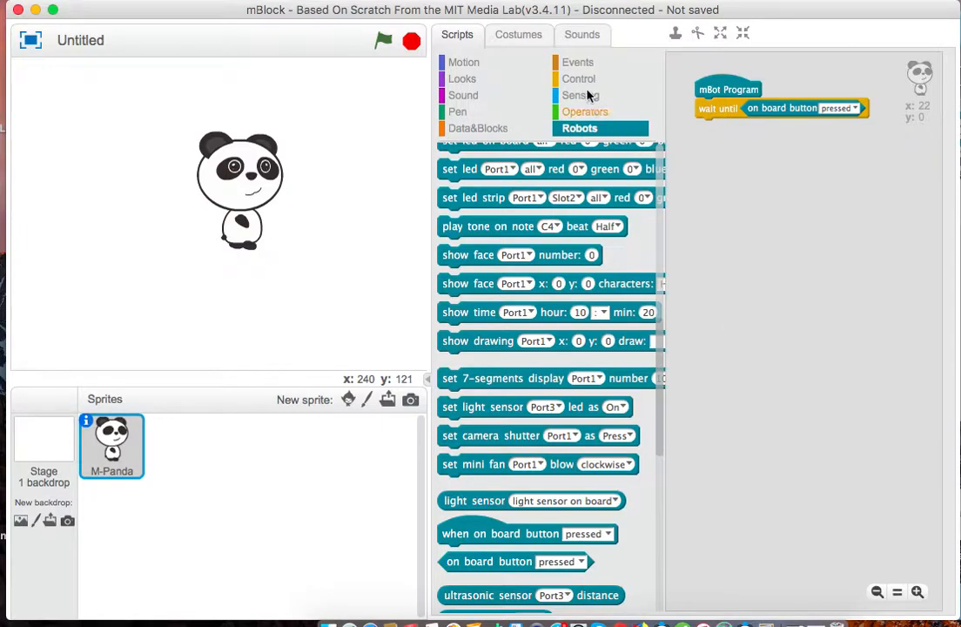
click(580, 79)
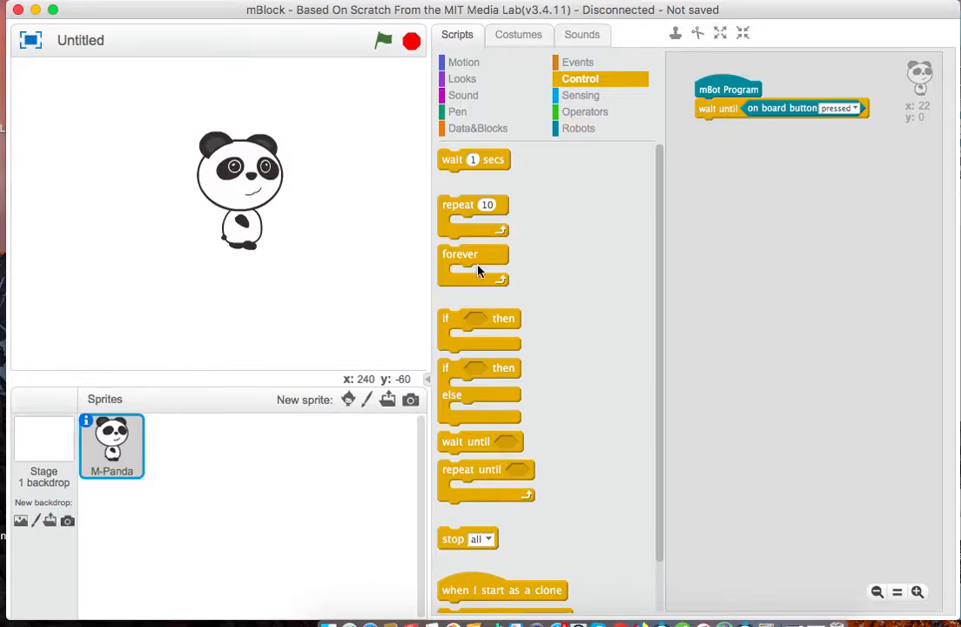
Place a forever loop beneath the button-wait block.
drag(474, 261, 723, 127)
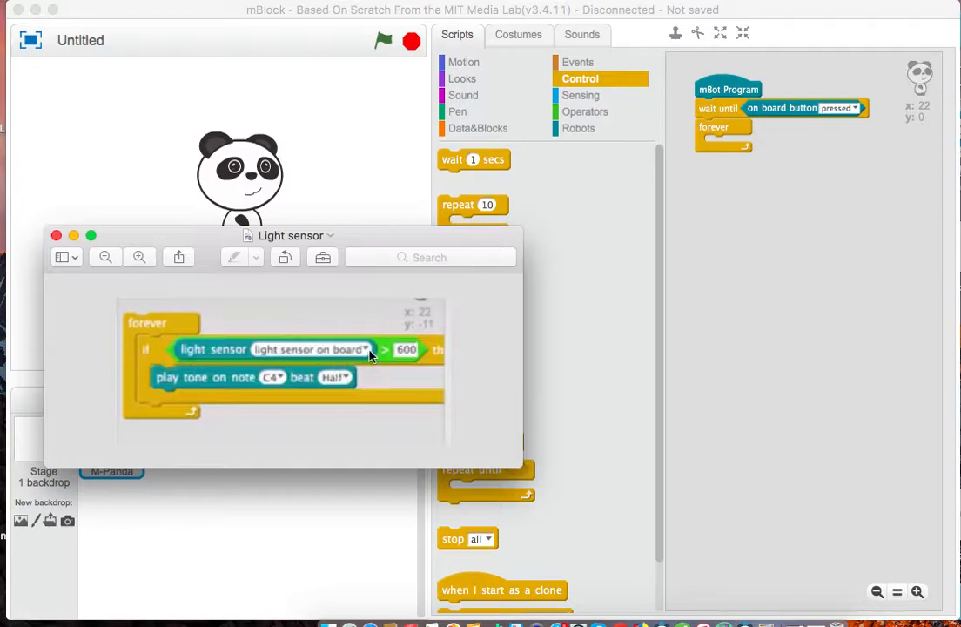
mouse_move(294, 393)
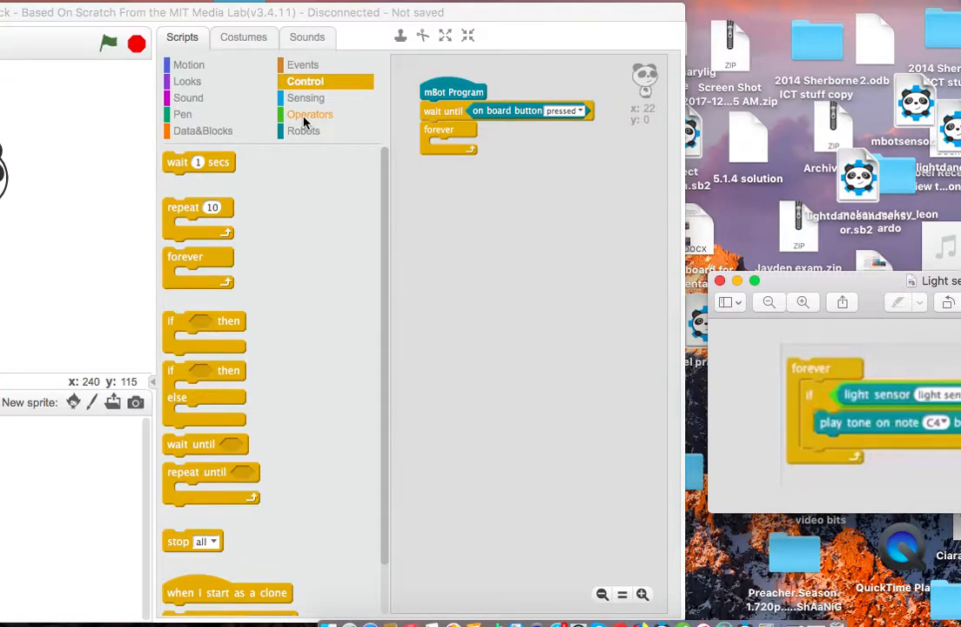
mouse_move(264, 305)
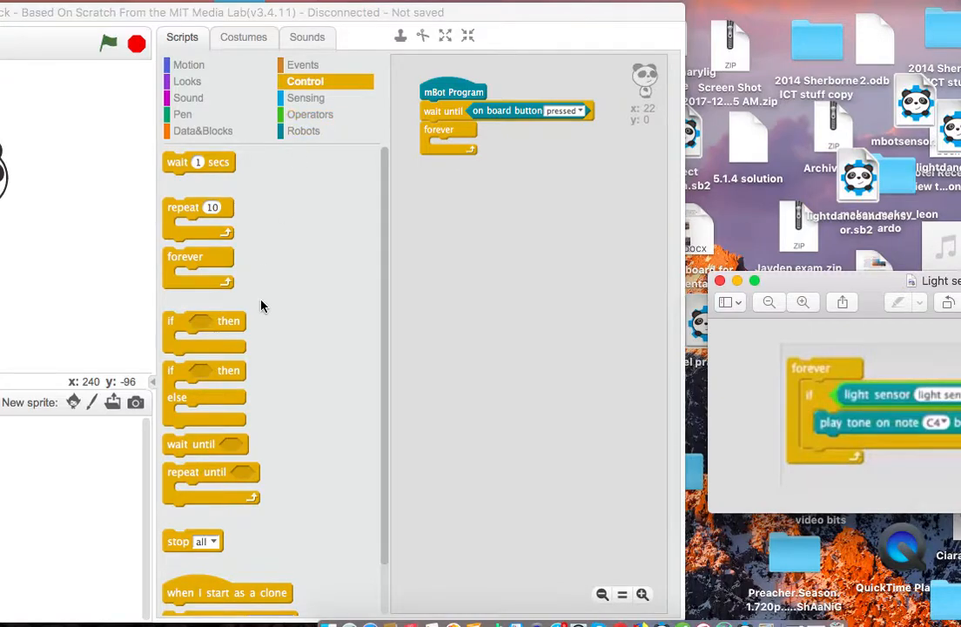
mouse_move(734, 322)
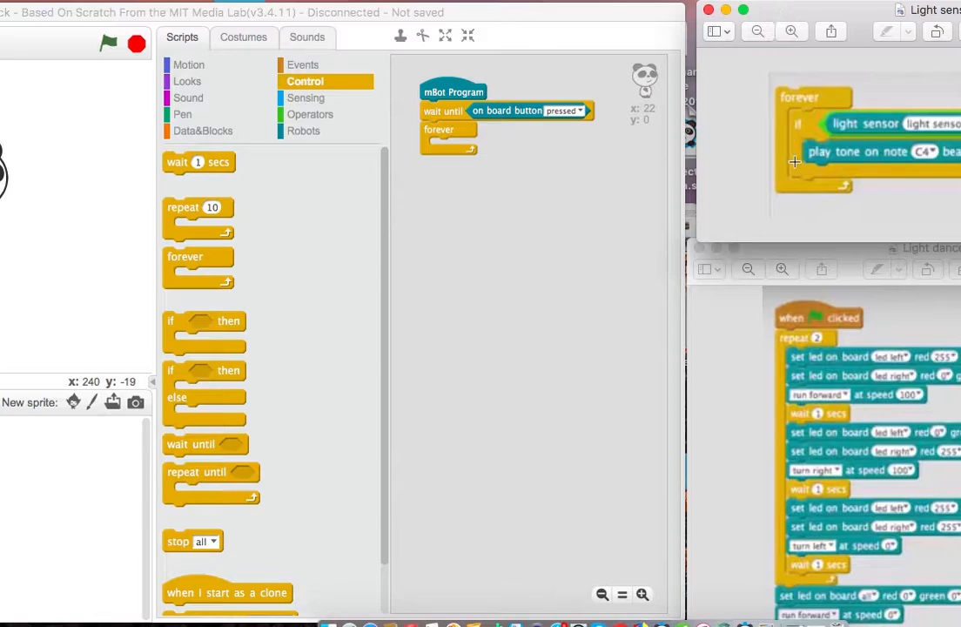
mouse_move(487, 199)
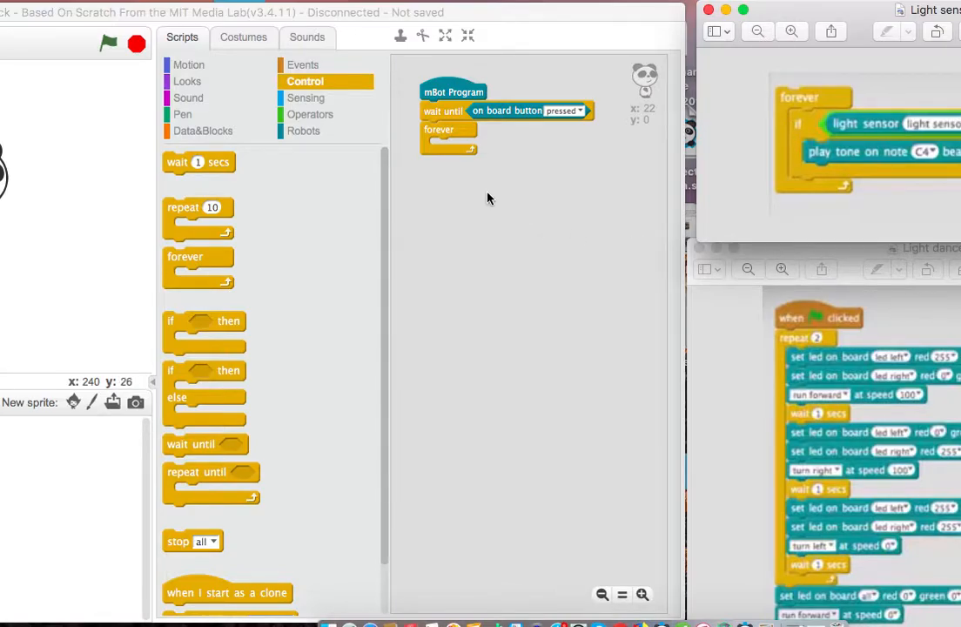
mouse_move(310, 115)
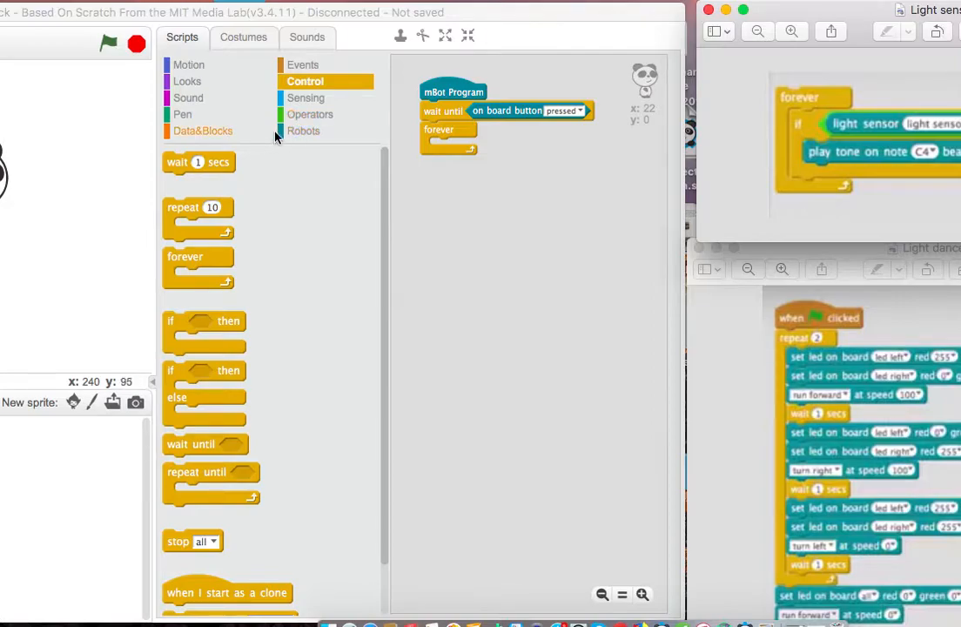
Put an if-else inside the forever loop and bring in a less-than operator.
scroll(down, 3)
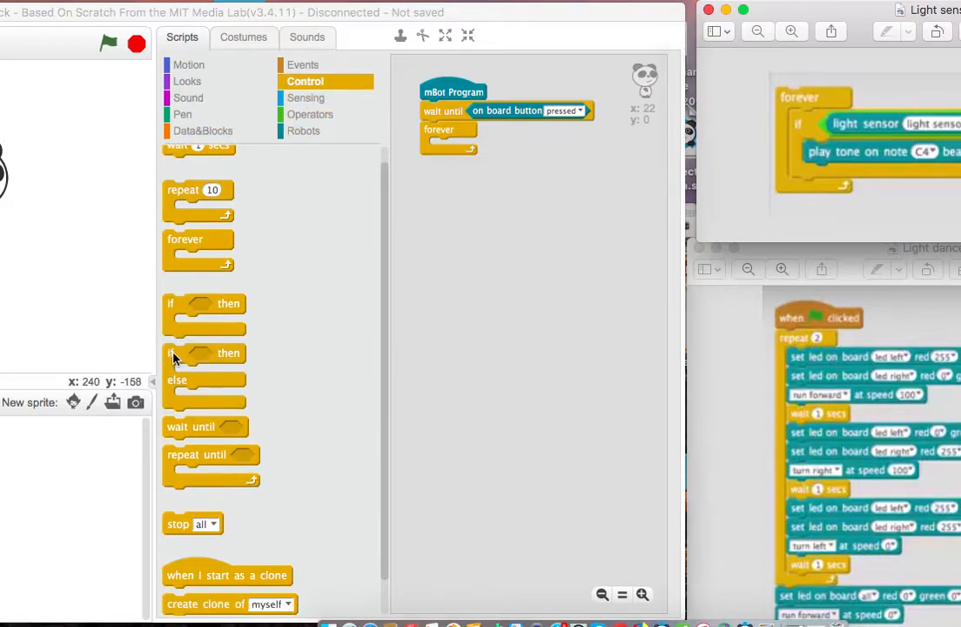
drag(204, 351, 456, 166)
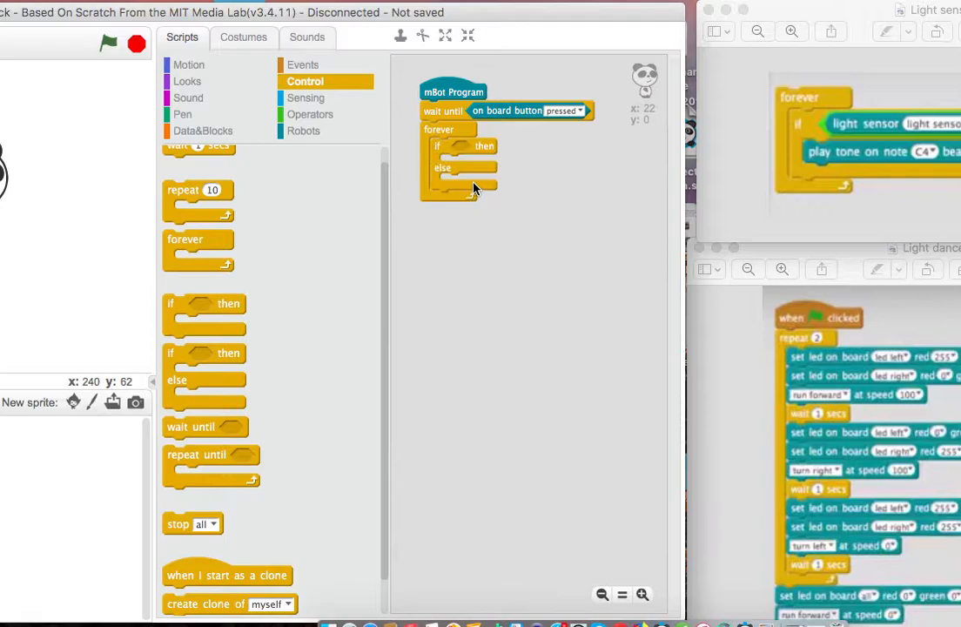
click(310, 115)
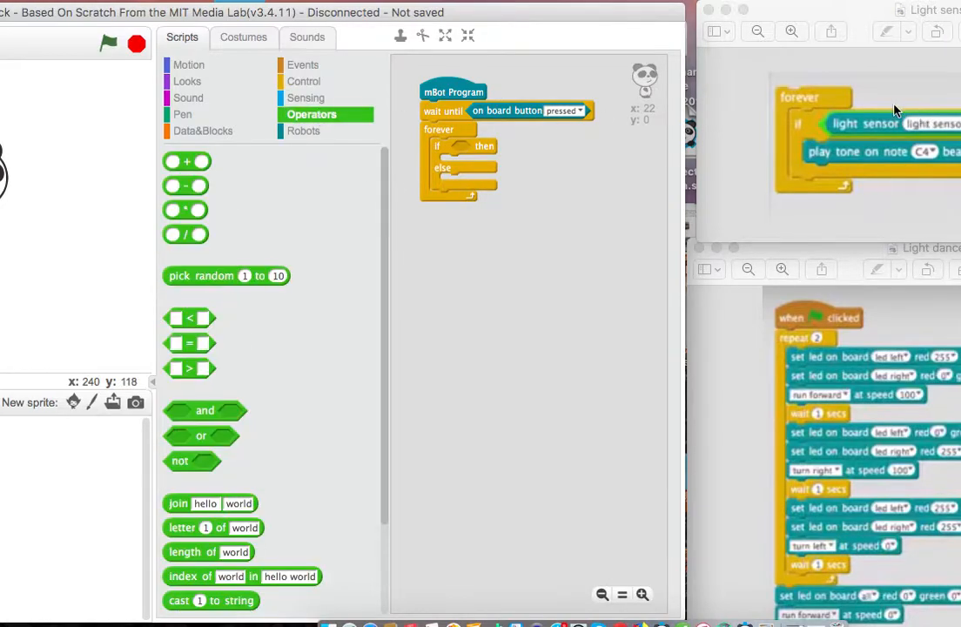
mouse_move(216, 364)
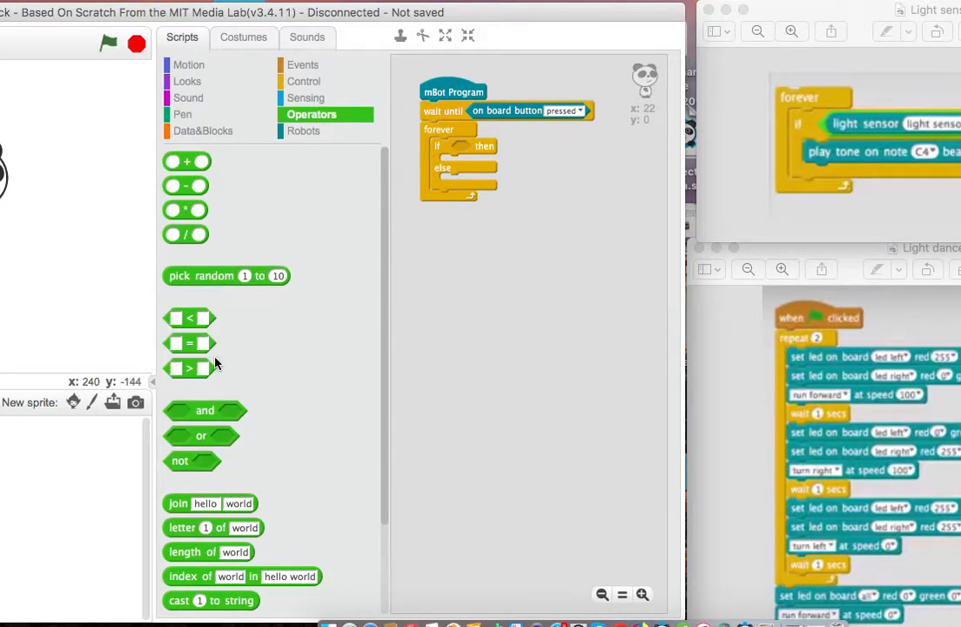
mouse_move(233, 393)
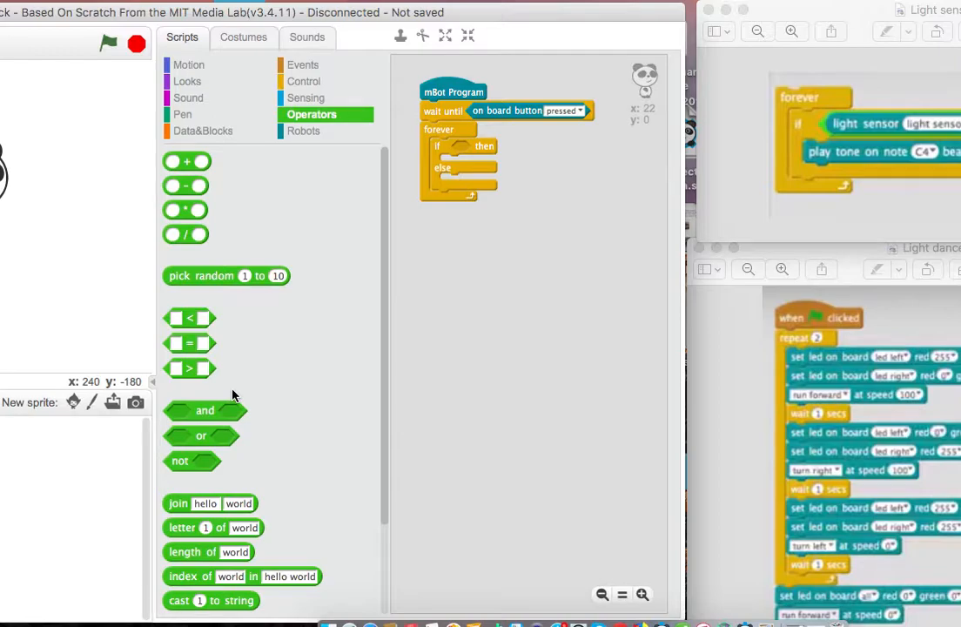
mouse_move(219, 373)
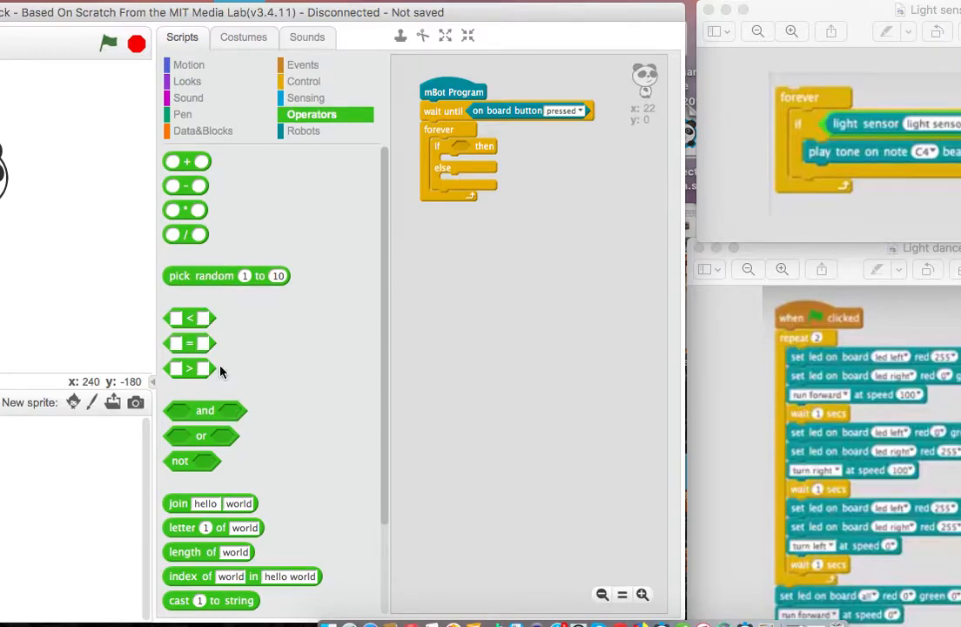
drag(190, 317, 497, 300)
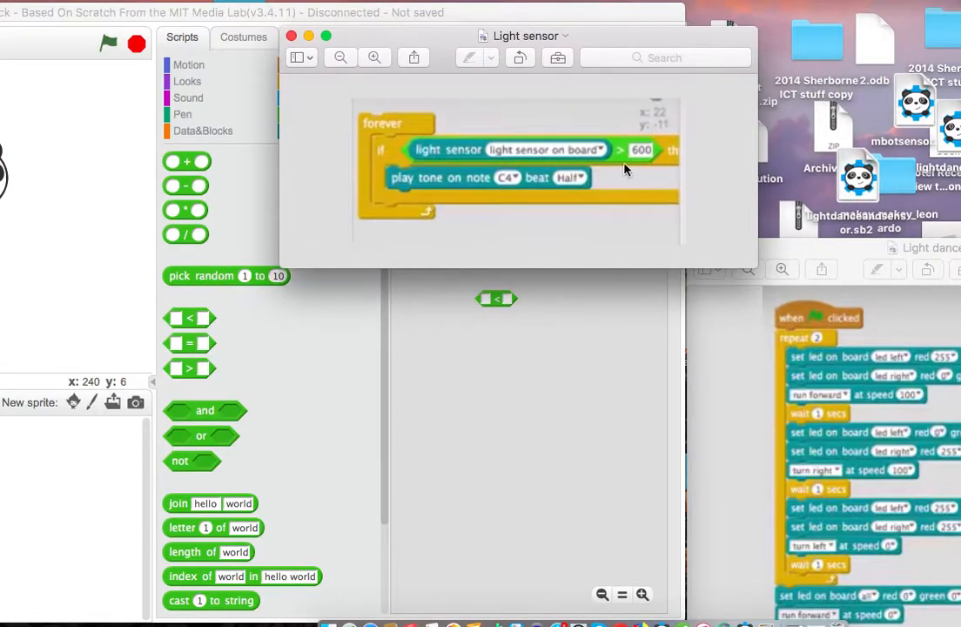
Use the less-than as the if condition with 400 as its right-hand threshold.
drag(523, 35, 682, 31)
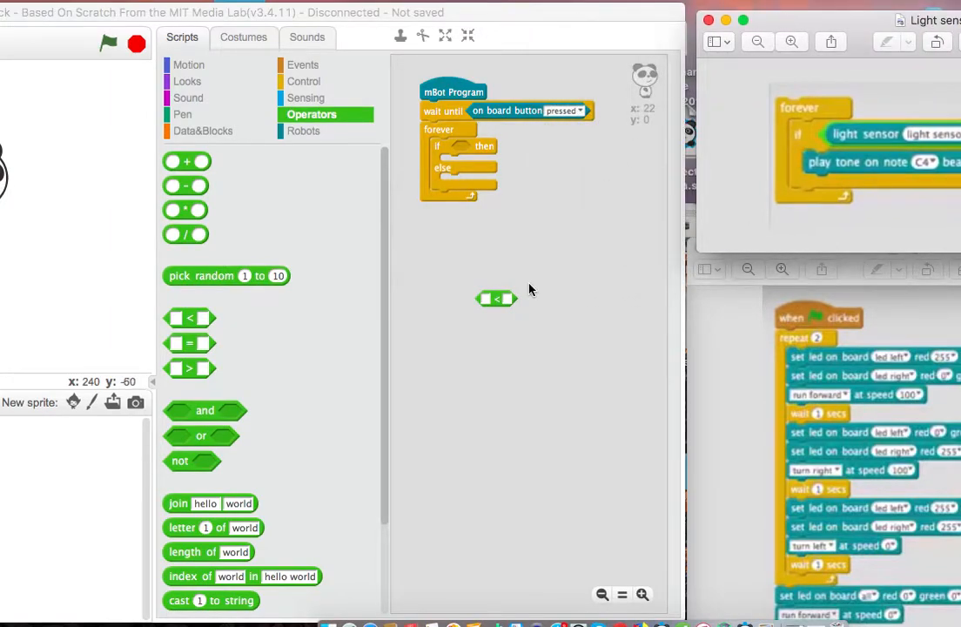
drag(496, 299, 473, 146)
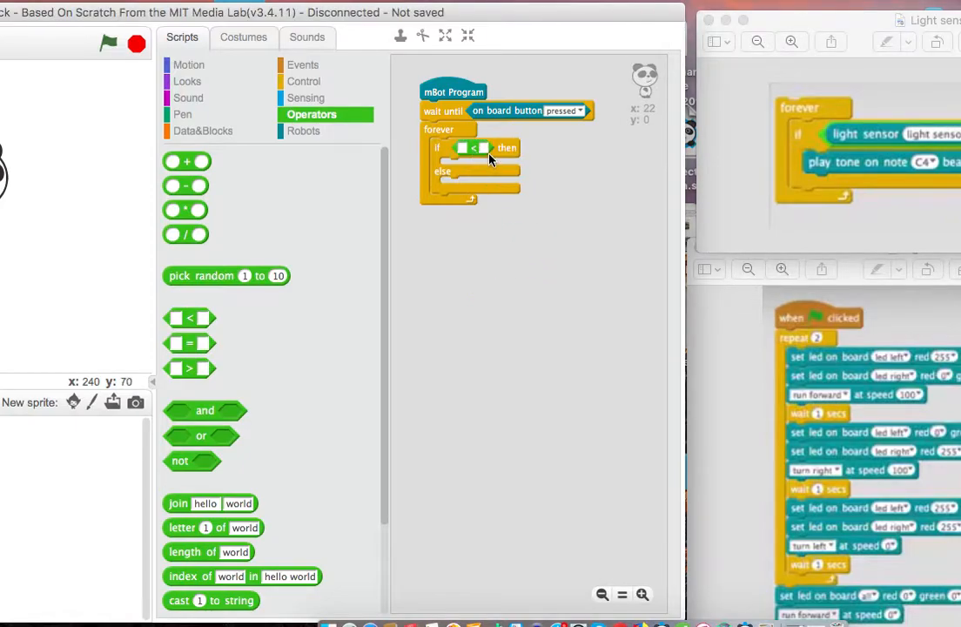
mouse_move(484, 148)
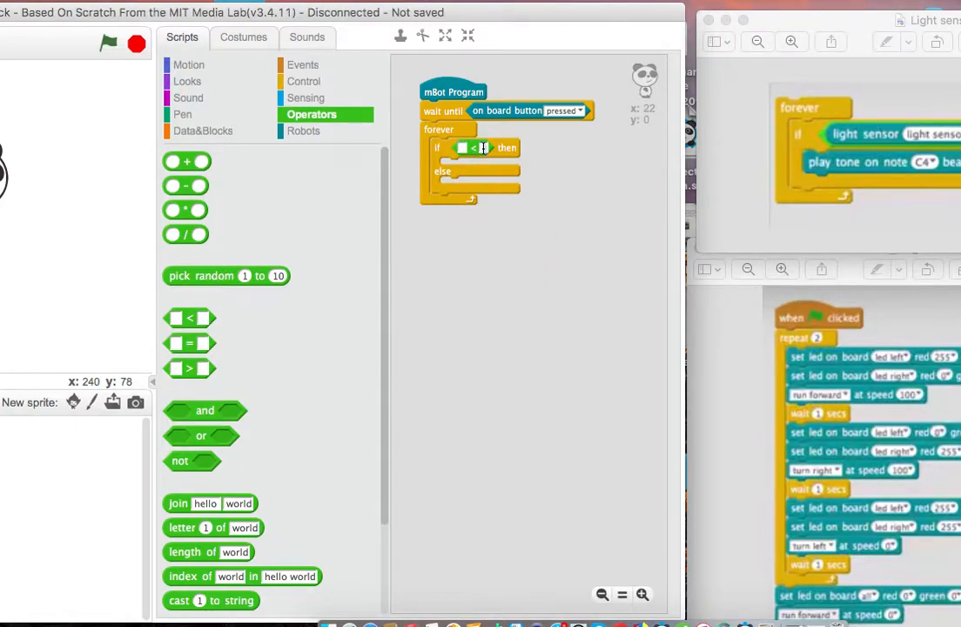
text(400)
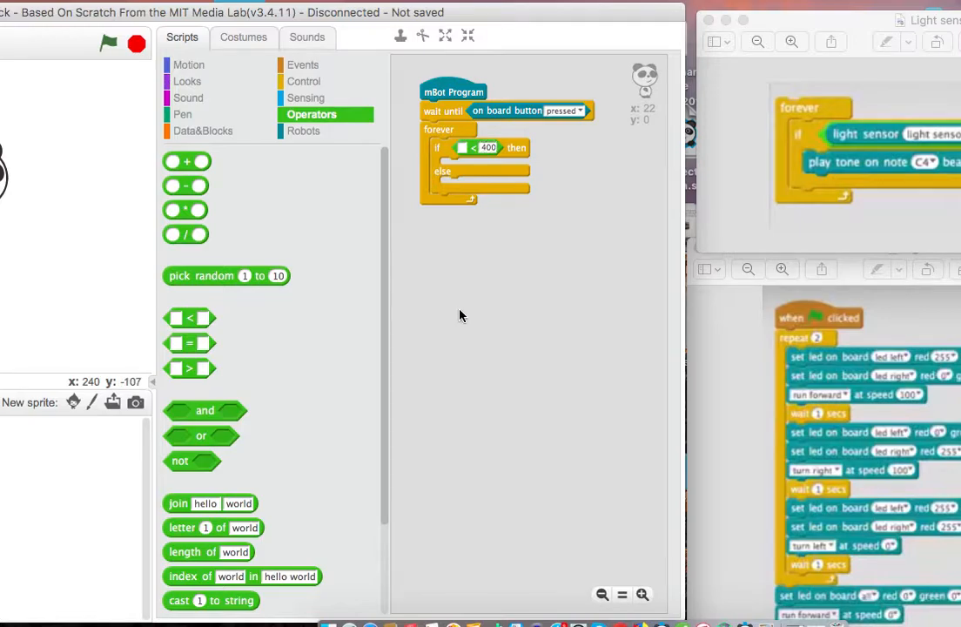
click(303, 131)
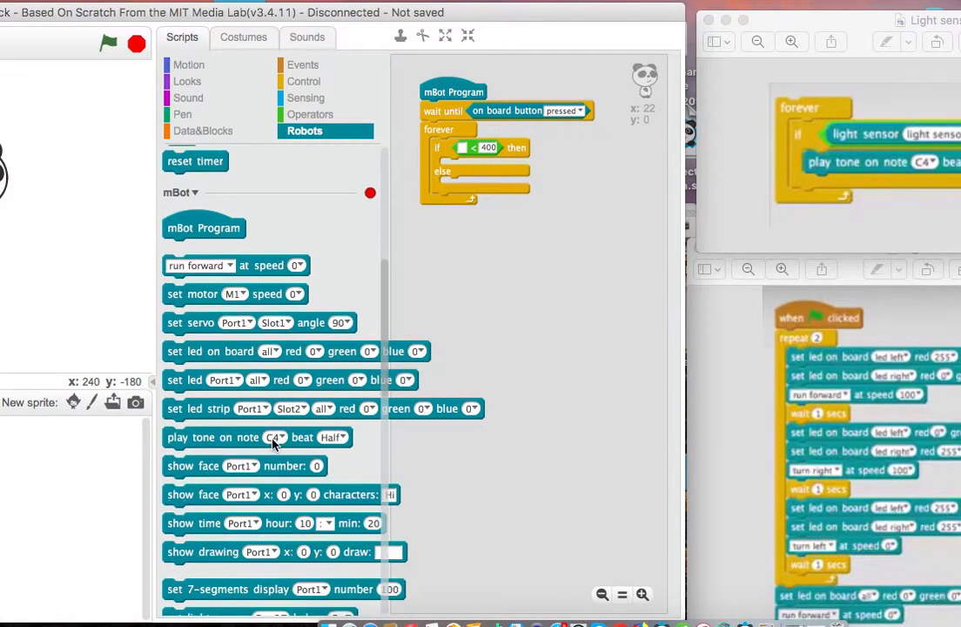
Scroll the Robots palette to locate the on-board light sensor reporter for the condition.
scroll(down, 3)
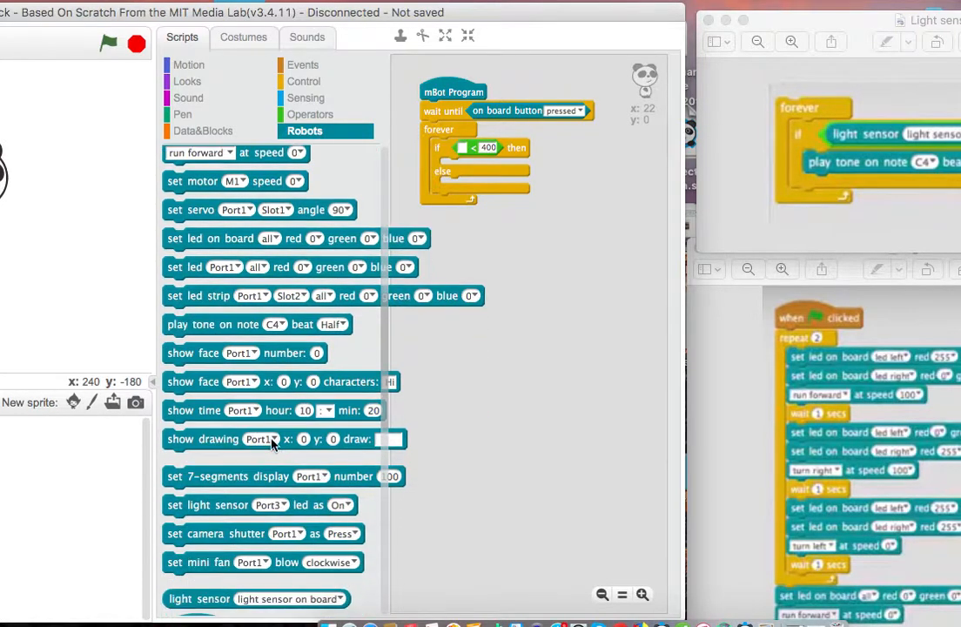
scroll(down, 3)
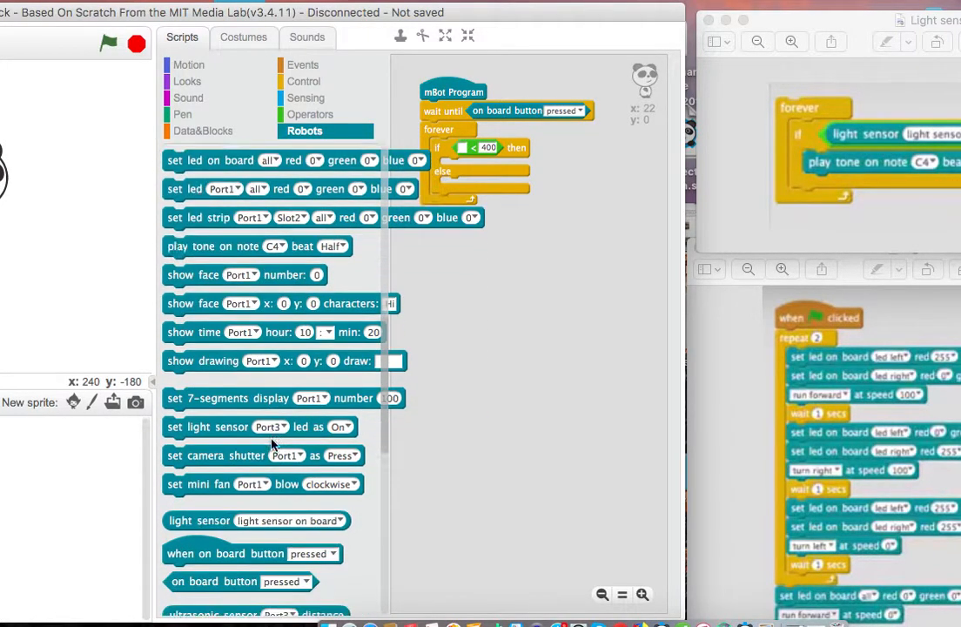
scroll(down, 3)
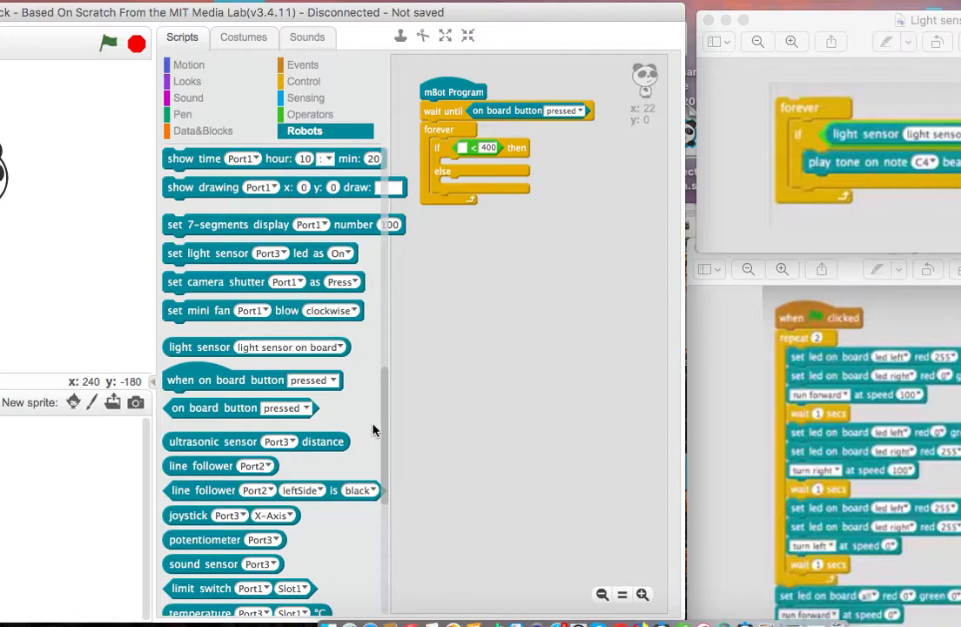
scroll(down, 3)
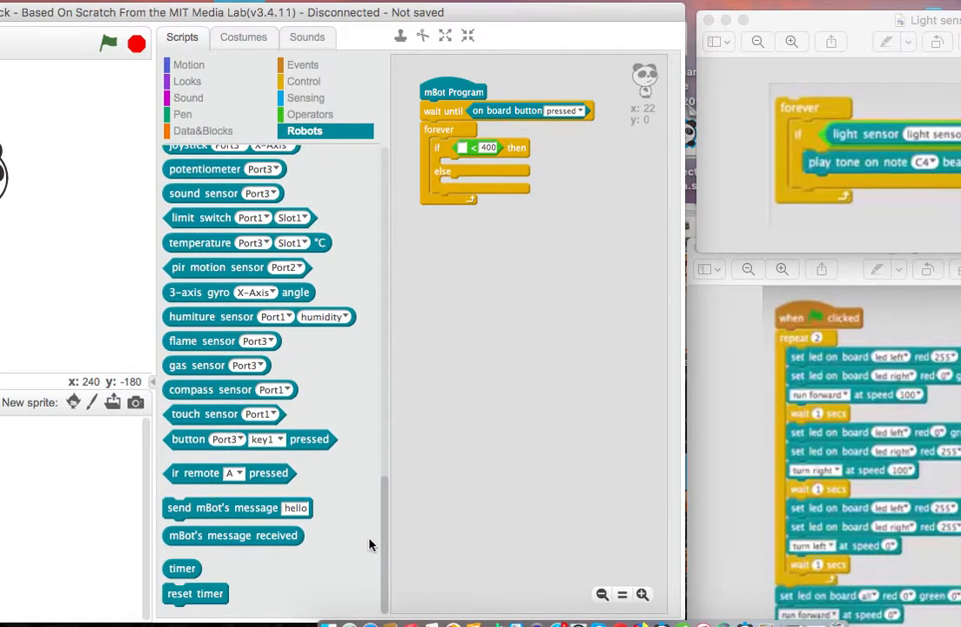
scroll(up, 3)
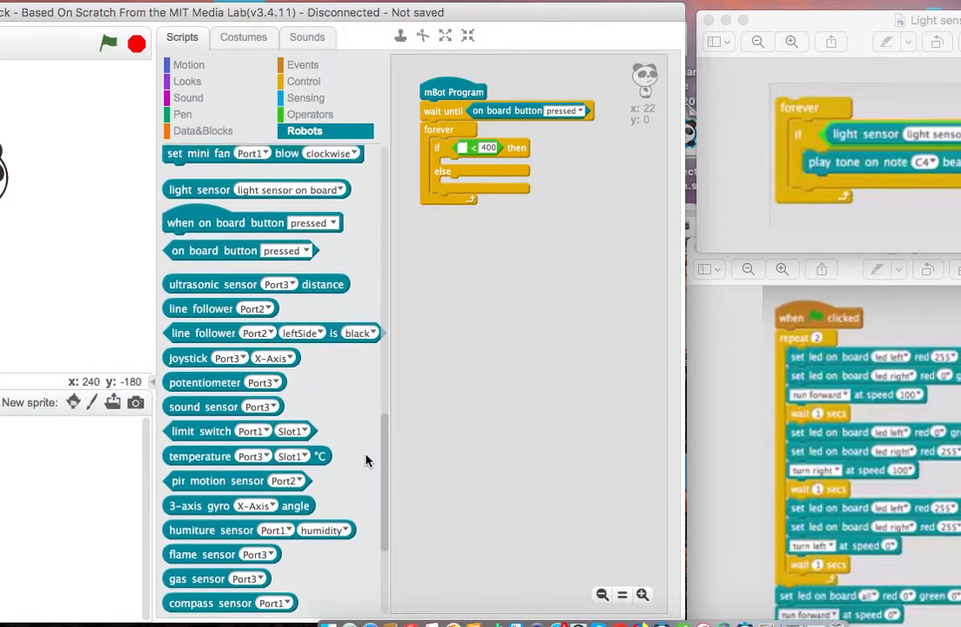
scroll(up, 3)
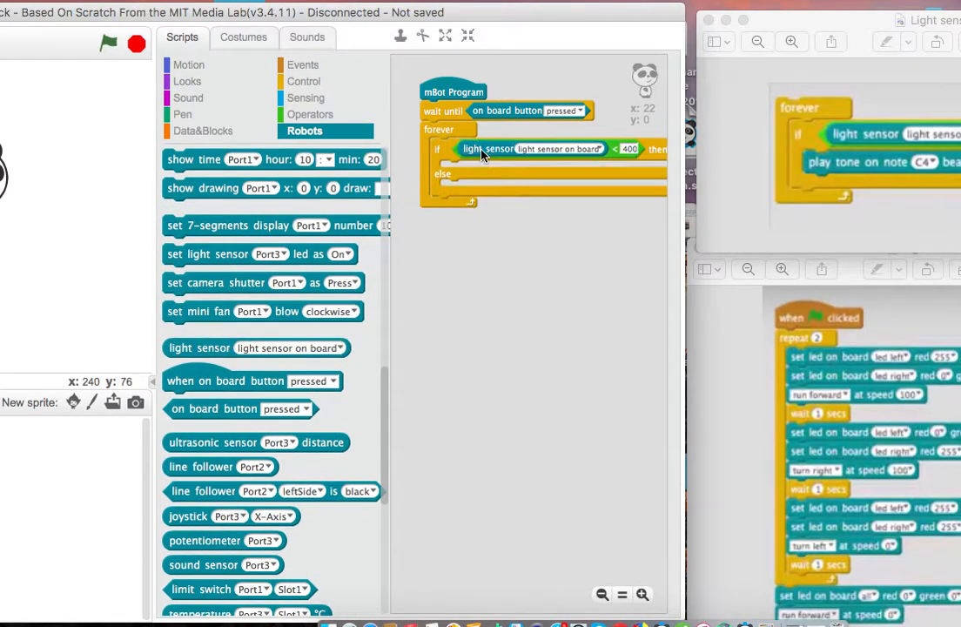
mouse_move(561, 181)
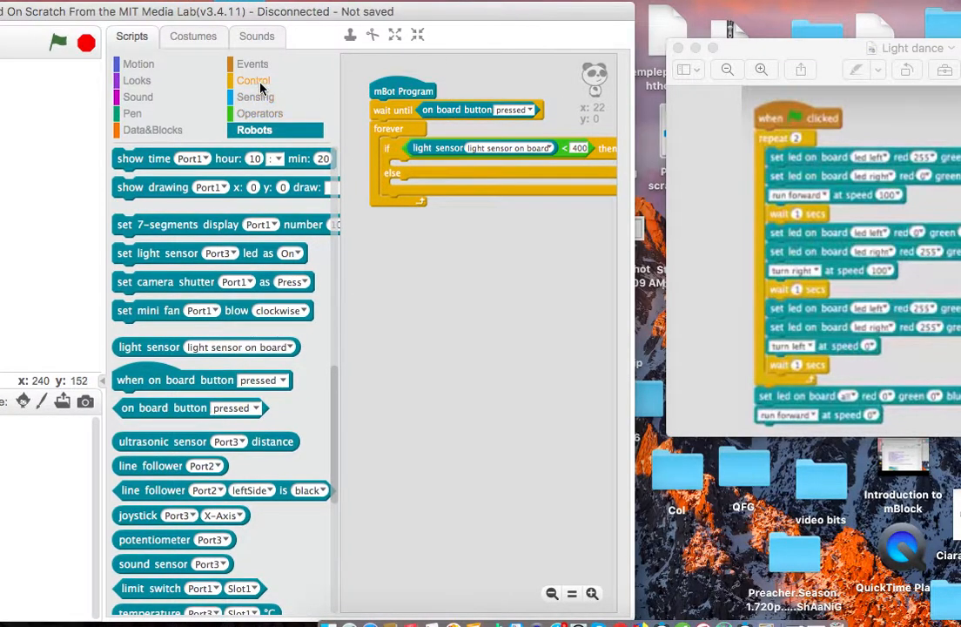
Add a repeat loop, then a pair of set-LED blocks followed by a forward drive.
click(253, 80)
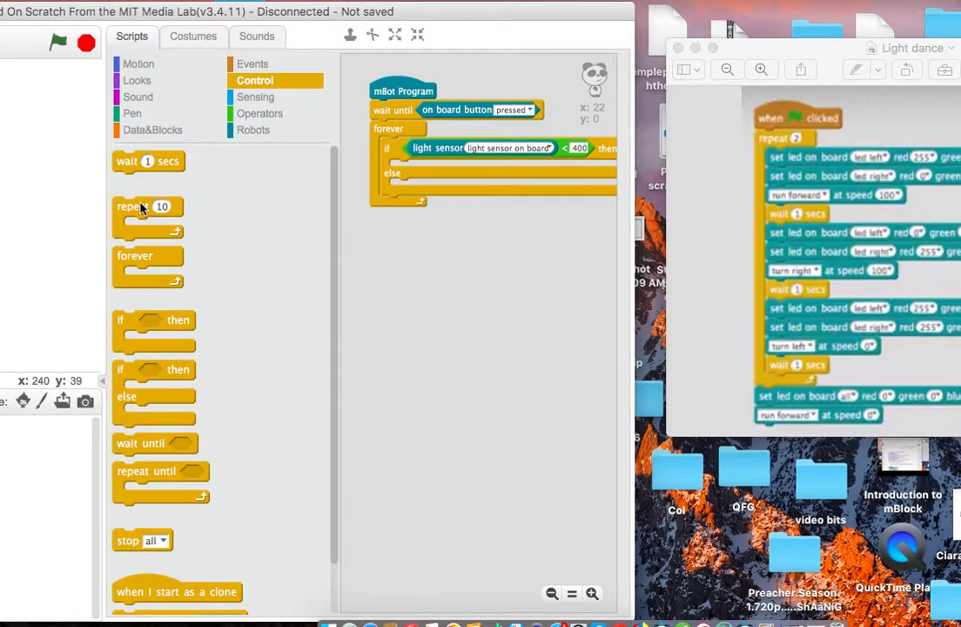
drag(136, 206, 426, 289)
text(2)
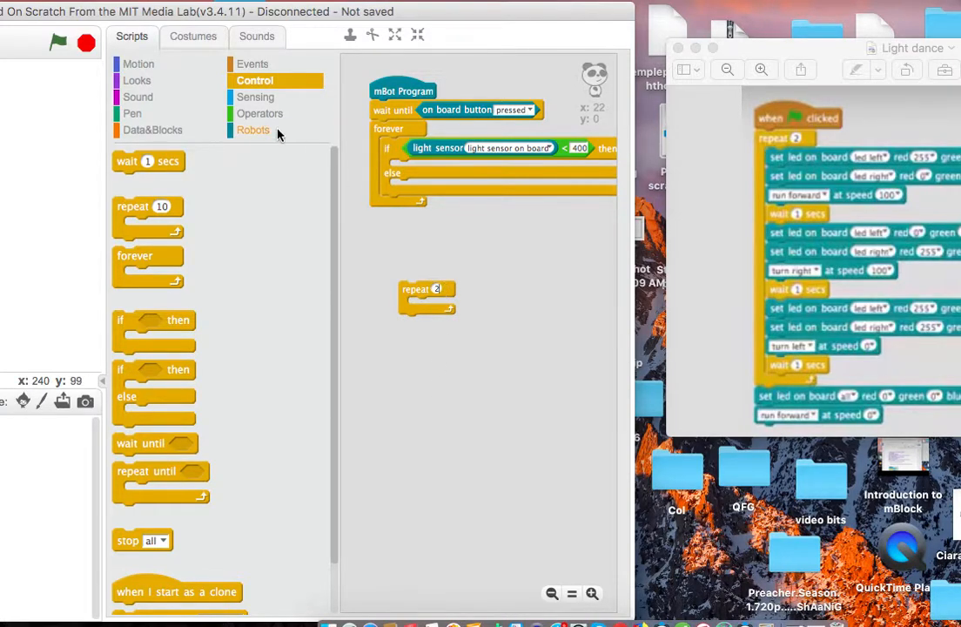
click(254, 129)
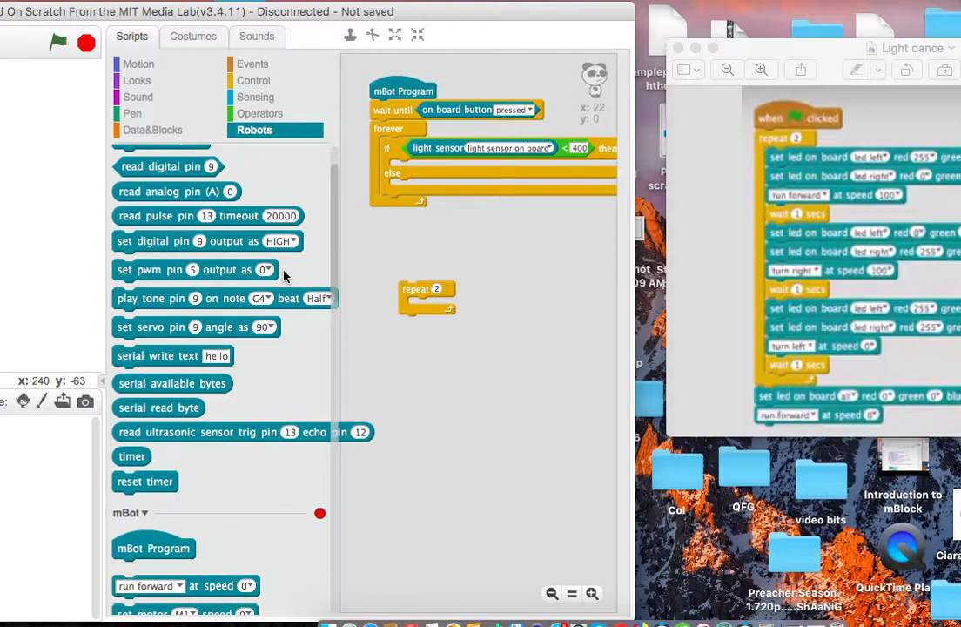
scroll(down, 3)
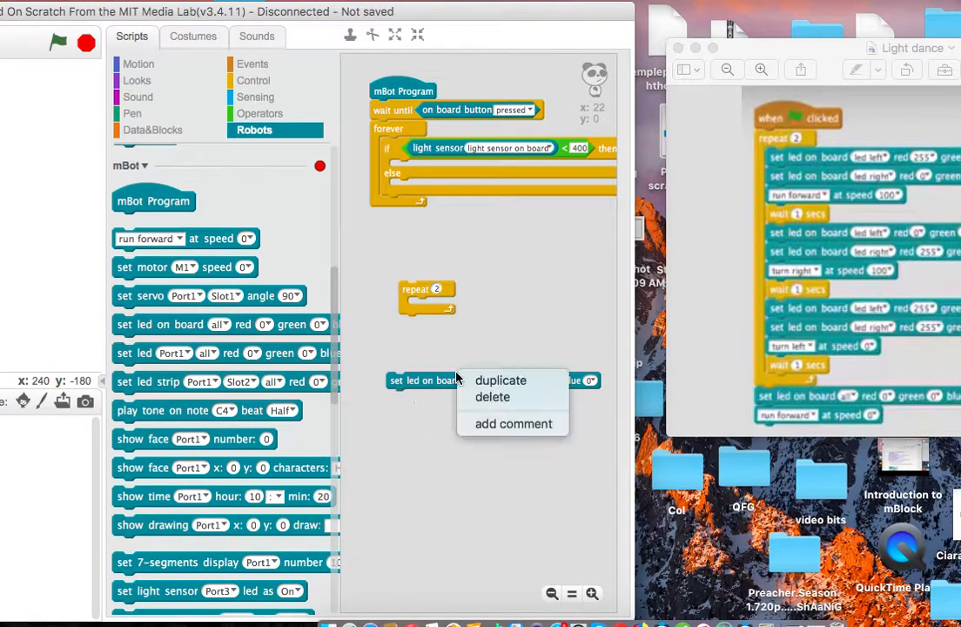
click(502, 380)
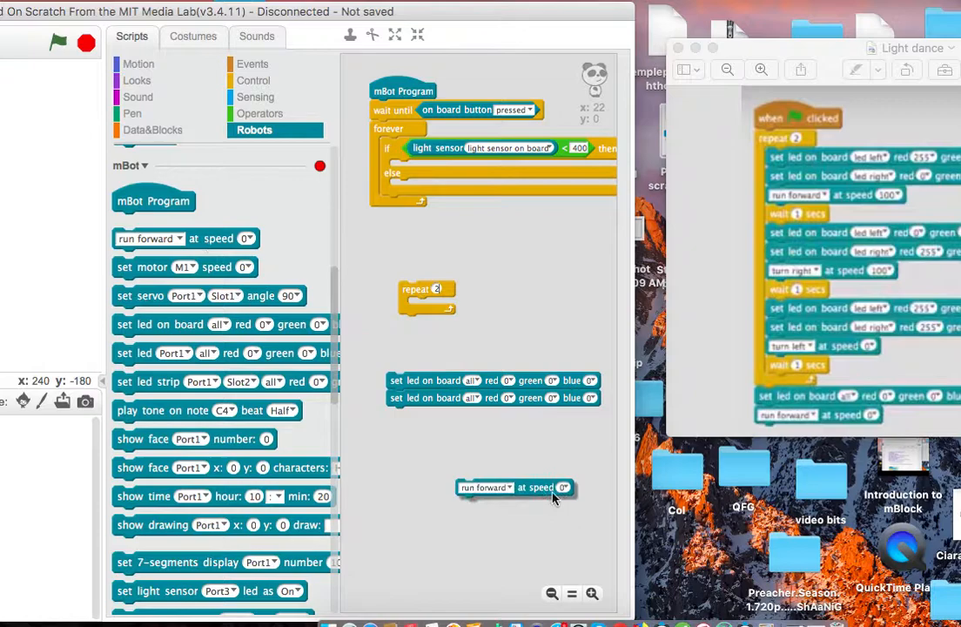
drag(514, 487, 444, 414)
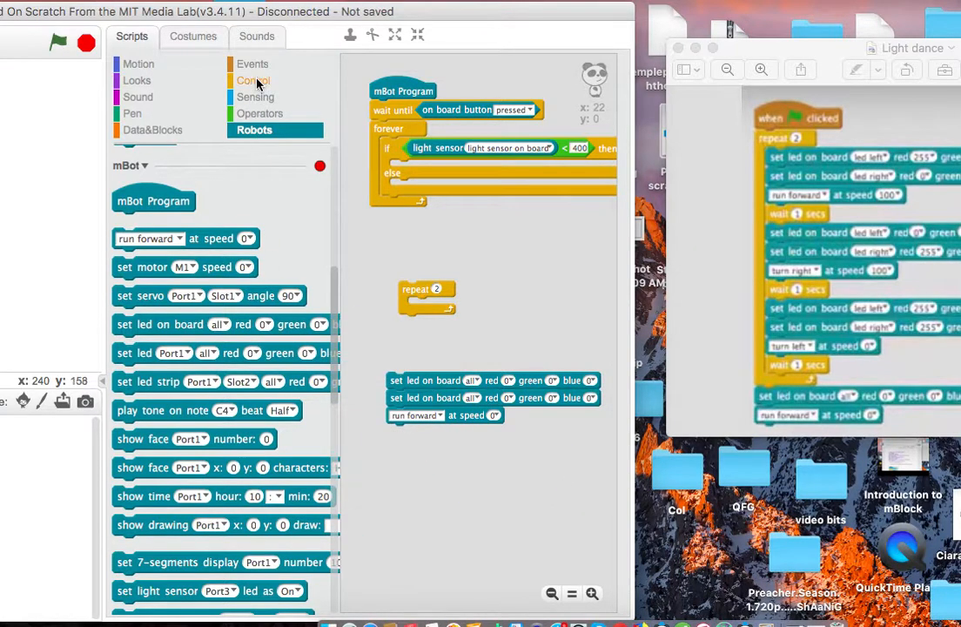
Duplicate the LED-drive-wait group twice and assign the first block to the left LED.
click(254, 80)
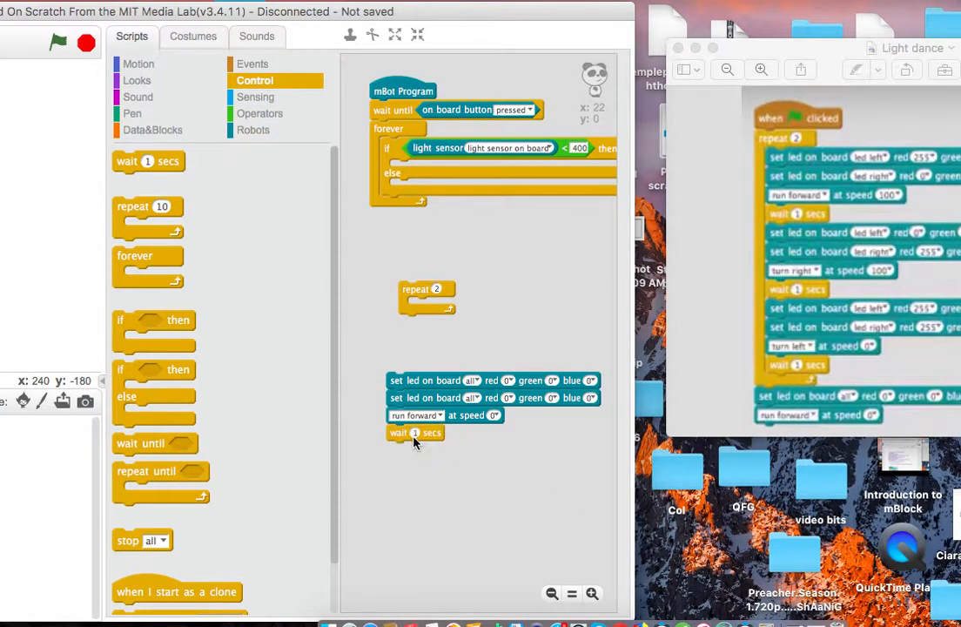
right_click(416, 431)
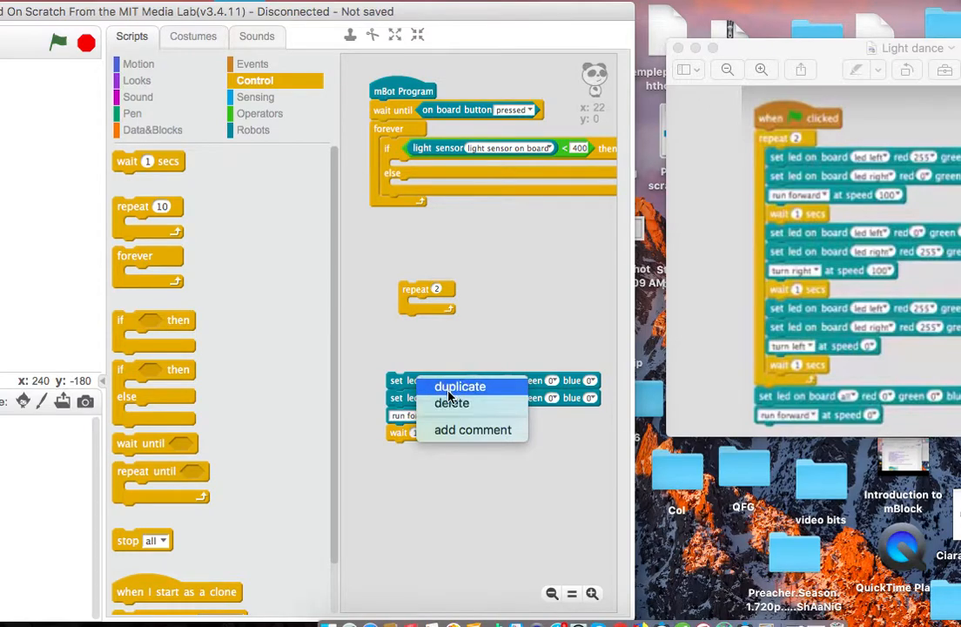
click(459, 387)
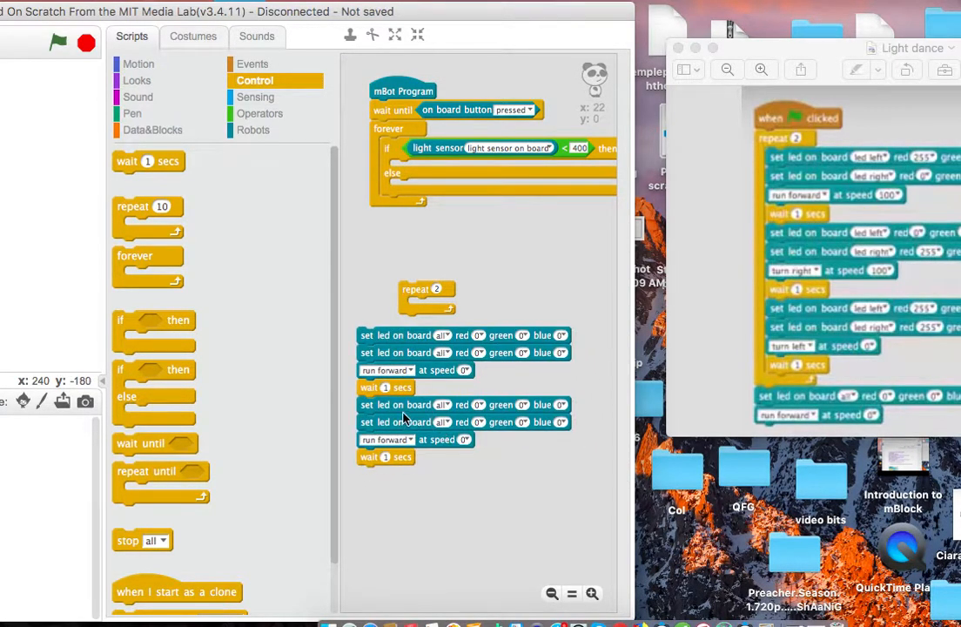
right_click(404, 404)
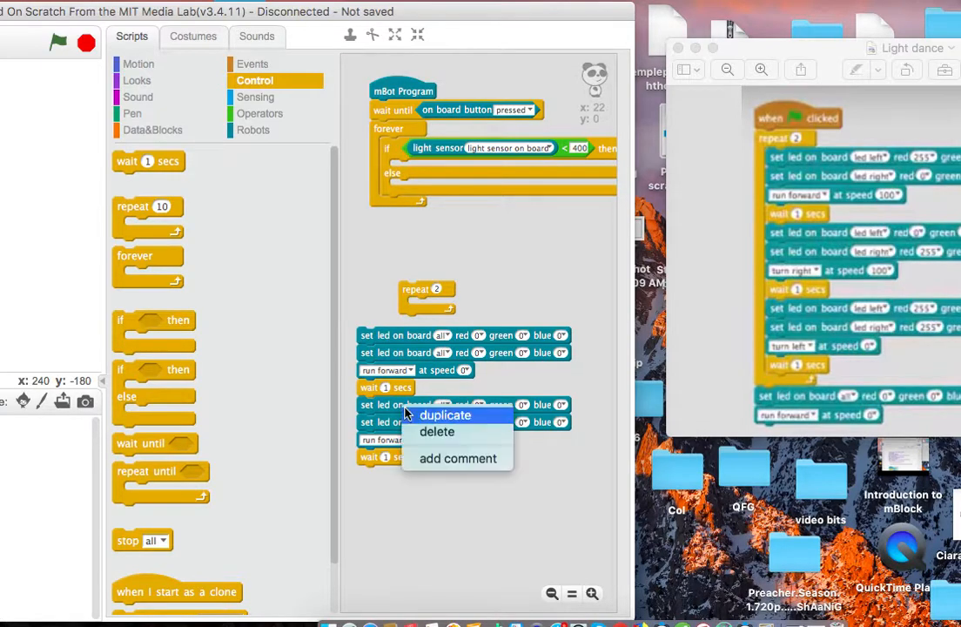
click(444, 414)
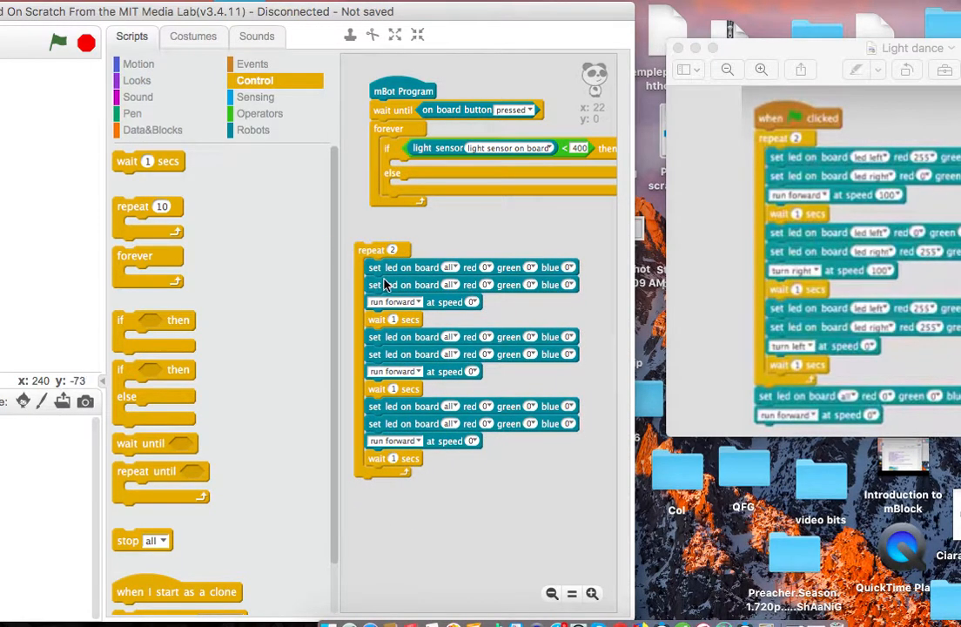
mouse_move(557, 265)
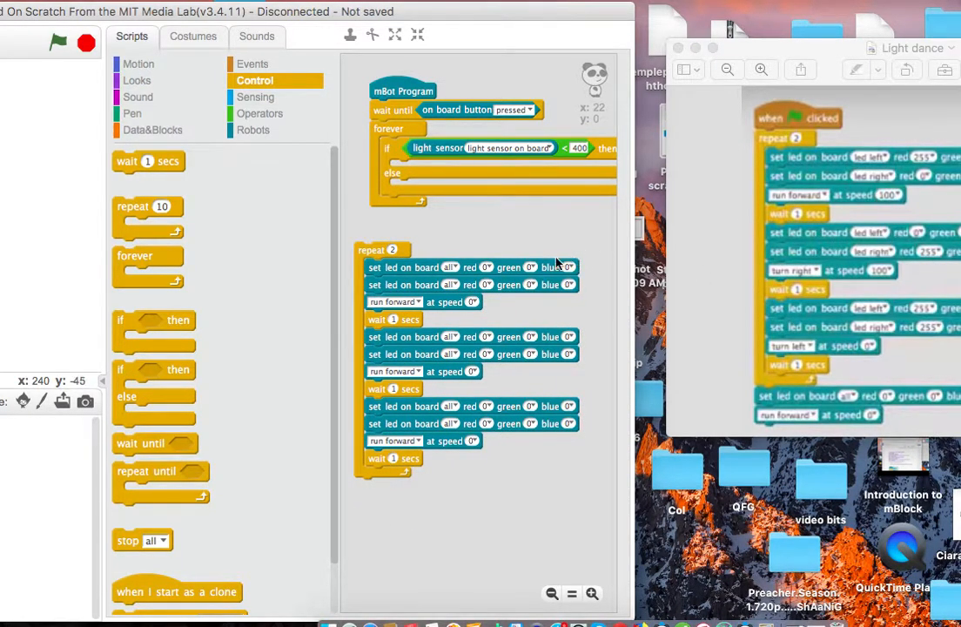
click(449, 266)
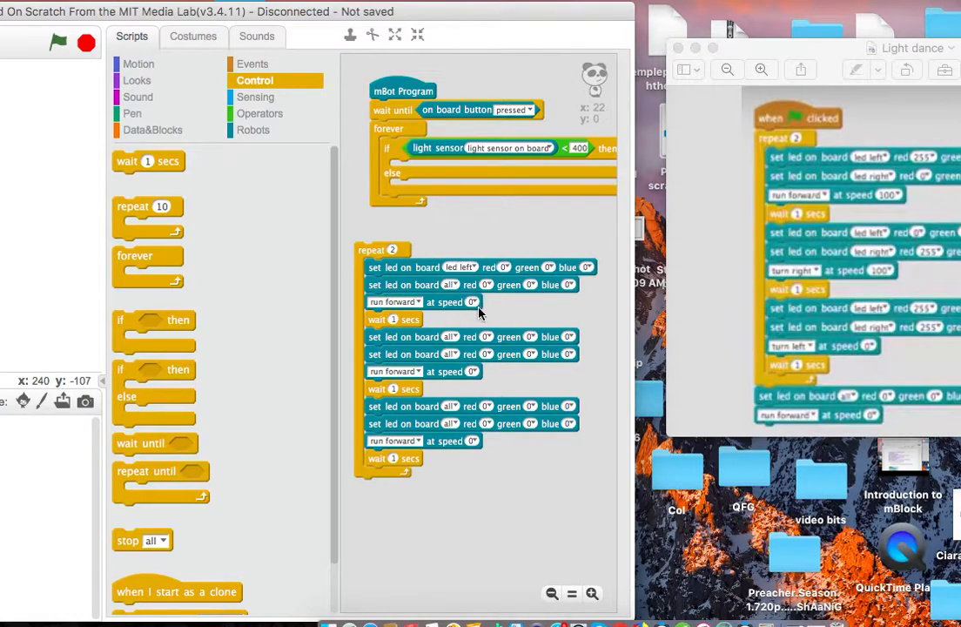
click(450, 286)
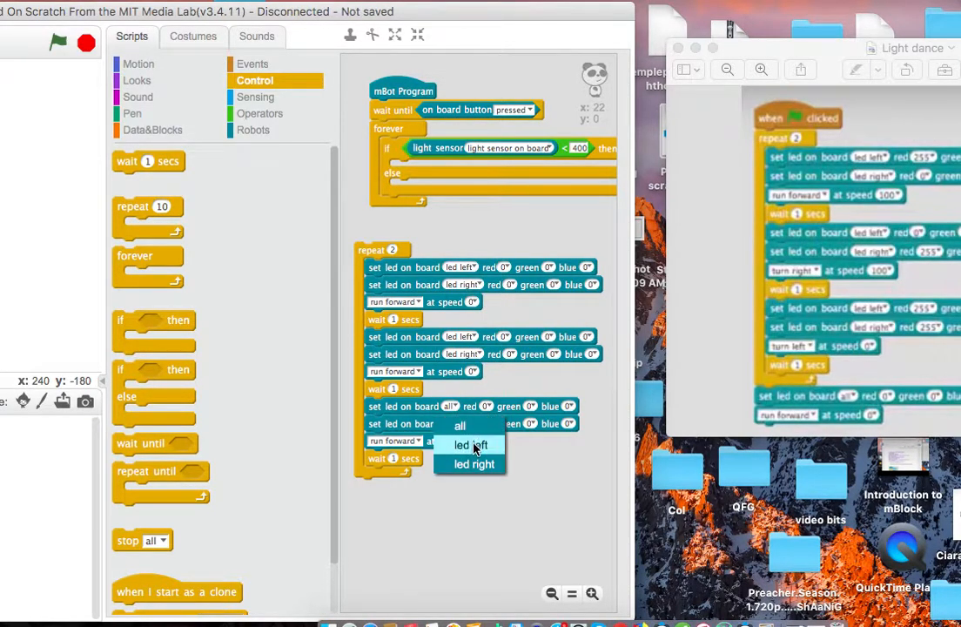
Assign the left LED in the third group's set-LED block.
click(470, 445)
text(100)
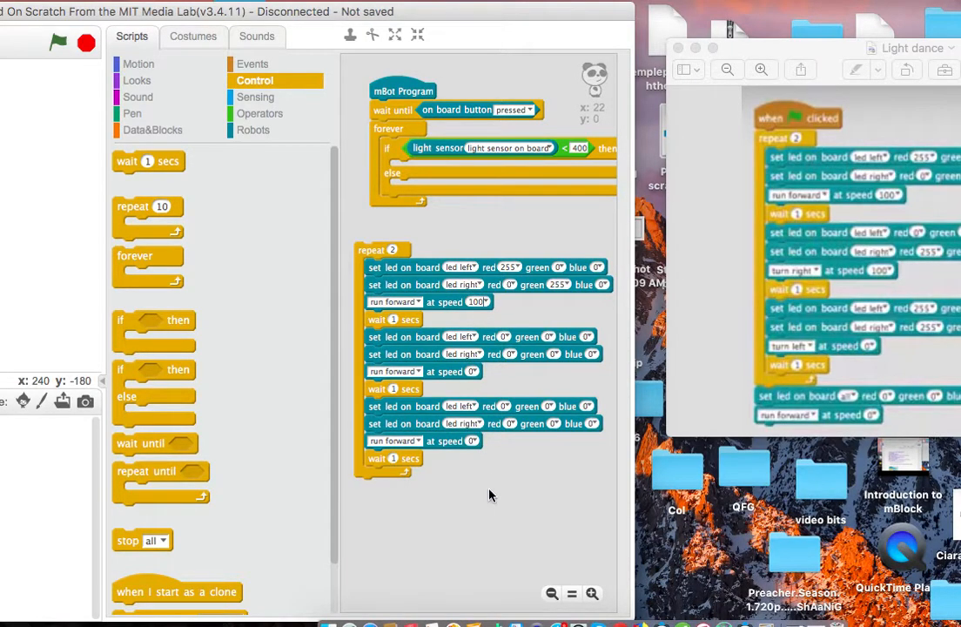
mouse_move(508, 345)
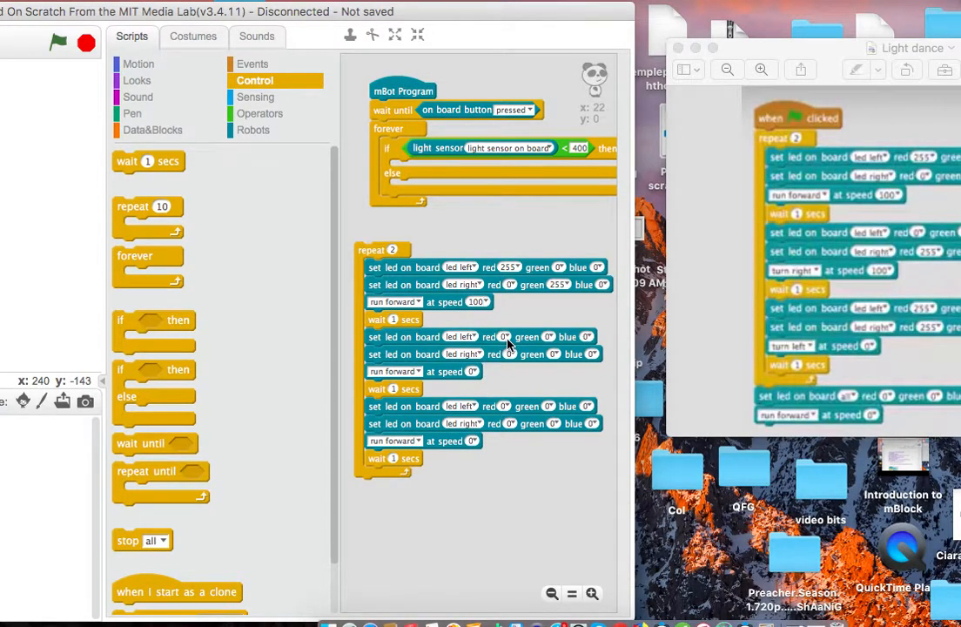
mouse_move(590, 337)
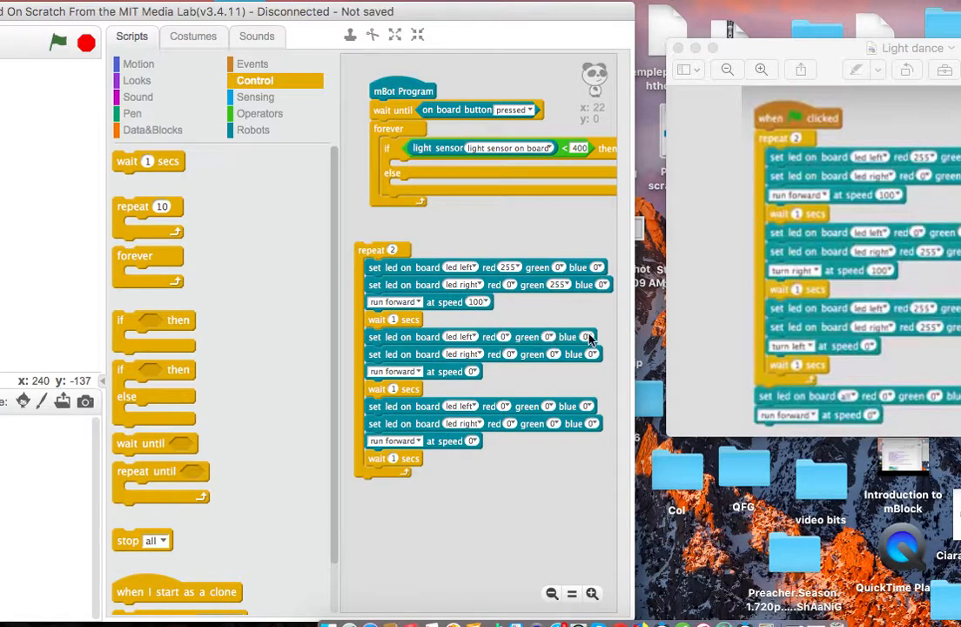
mouse_move(512, 359)
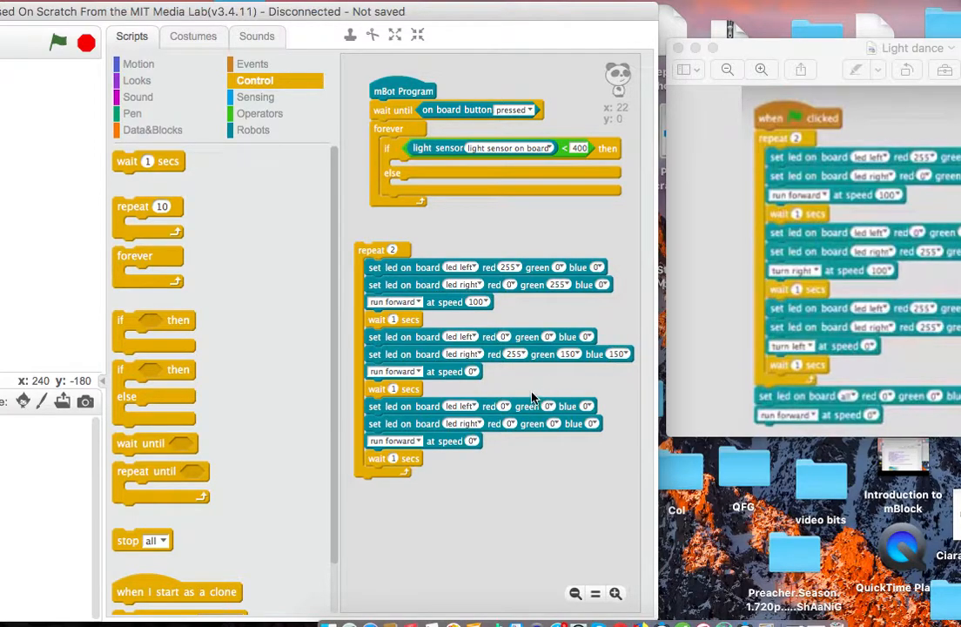
mouse_move(522, 389)
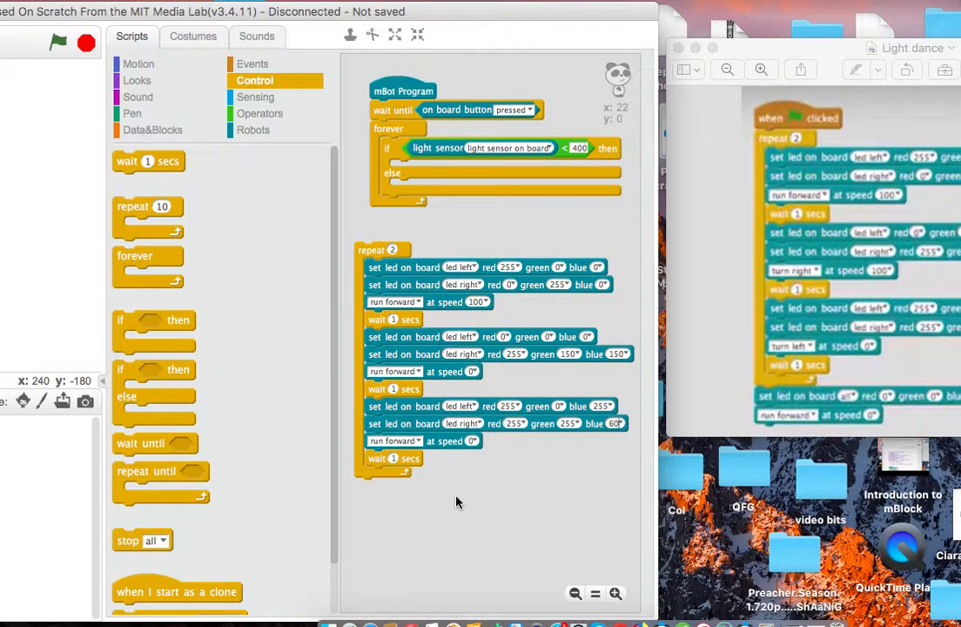
mouse_move(376, 251)
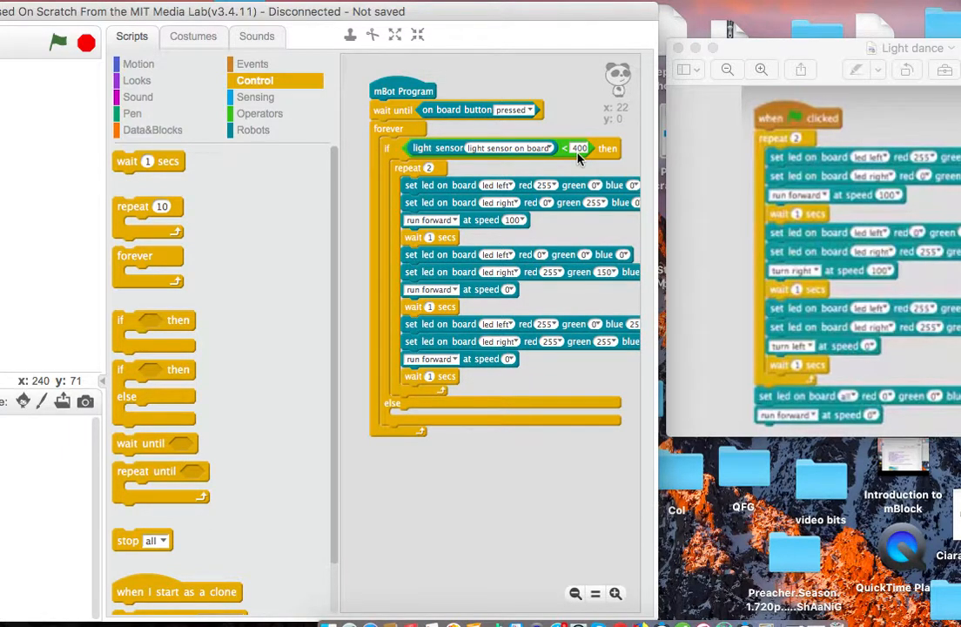
mouse_move(513, 368)
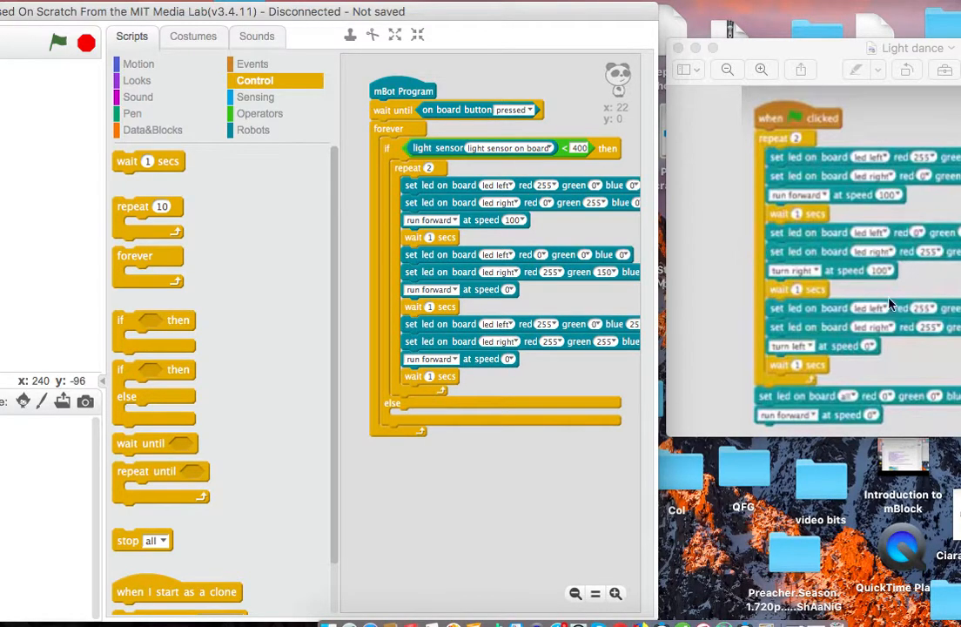
mouse_move(874, 325)
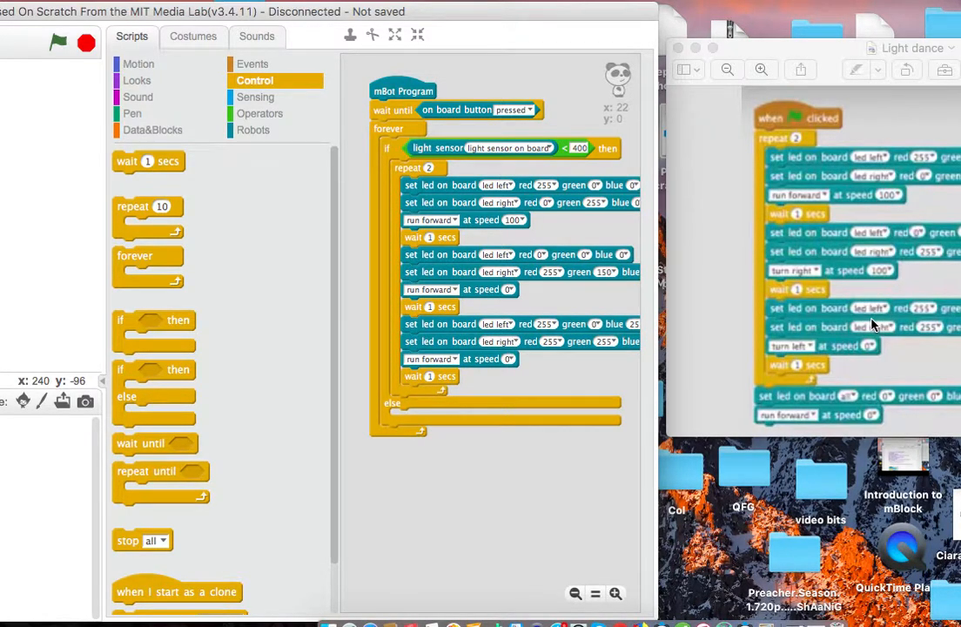
mouse_move(802, 52)
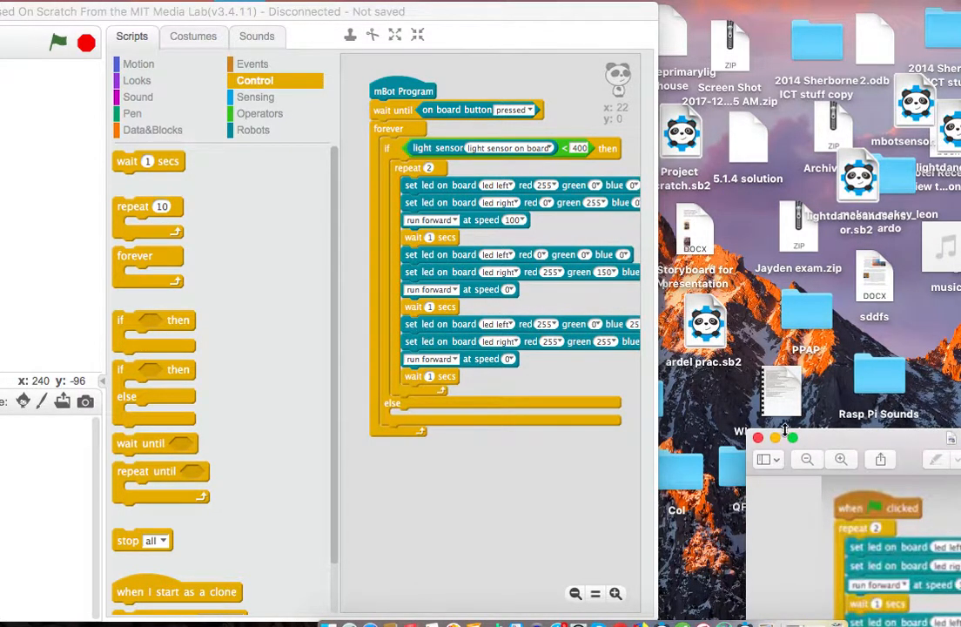
Bring up the Movement reference picture beside the program.
click(756, 437)
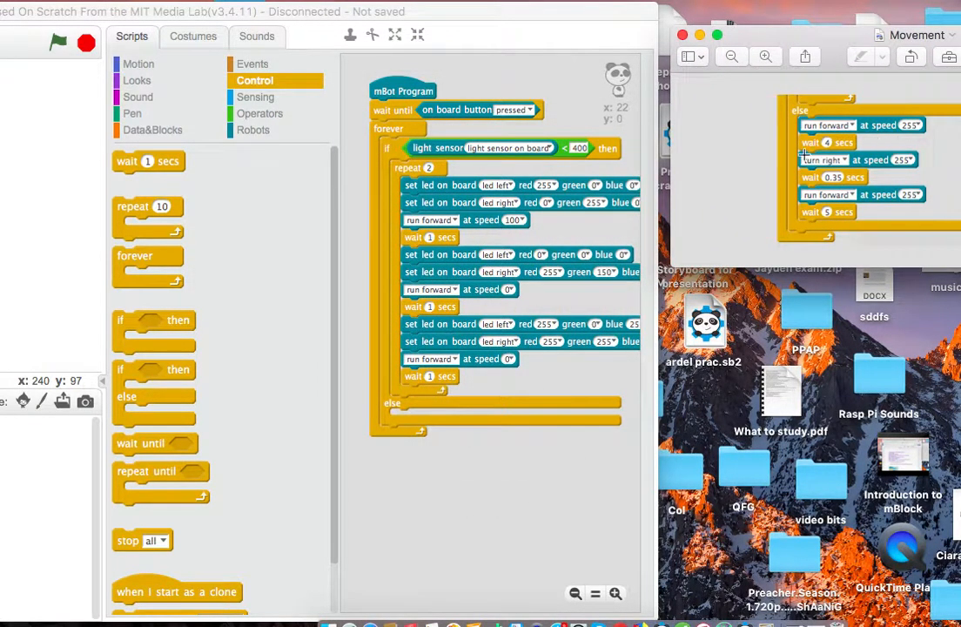
mouse_move(783, 345)
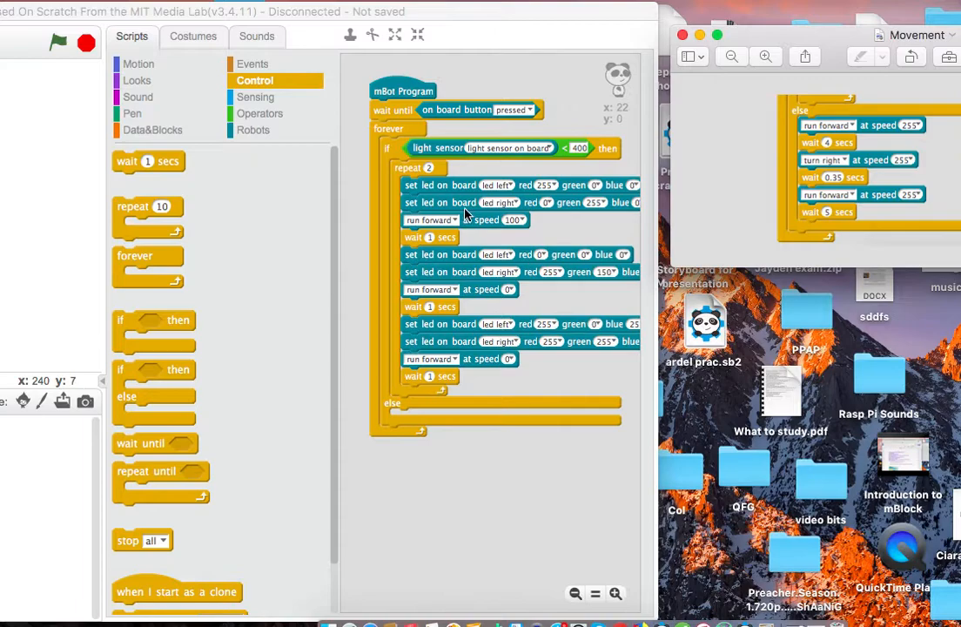
mouse_move(526, 153)
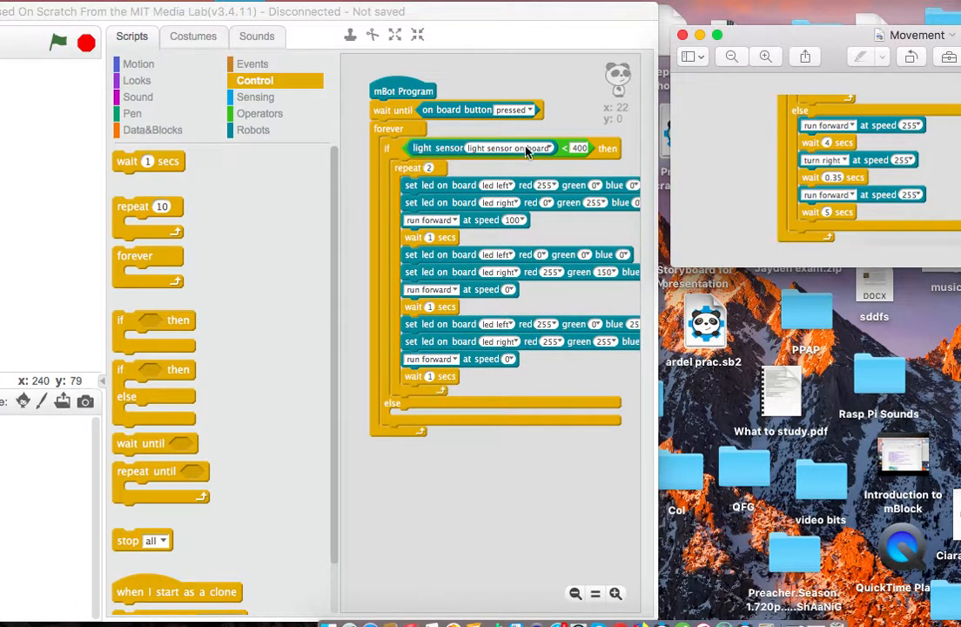
mouse_move(574, 157)
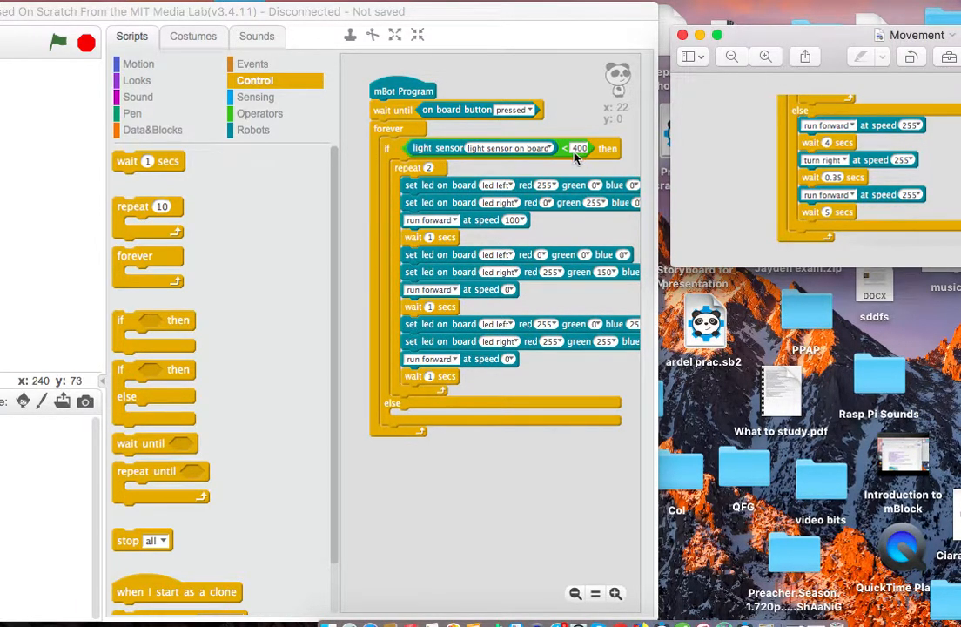
mouse_move(609, 213)
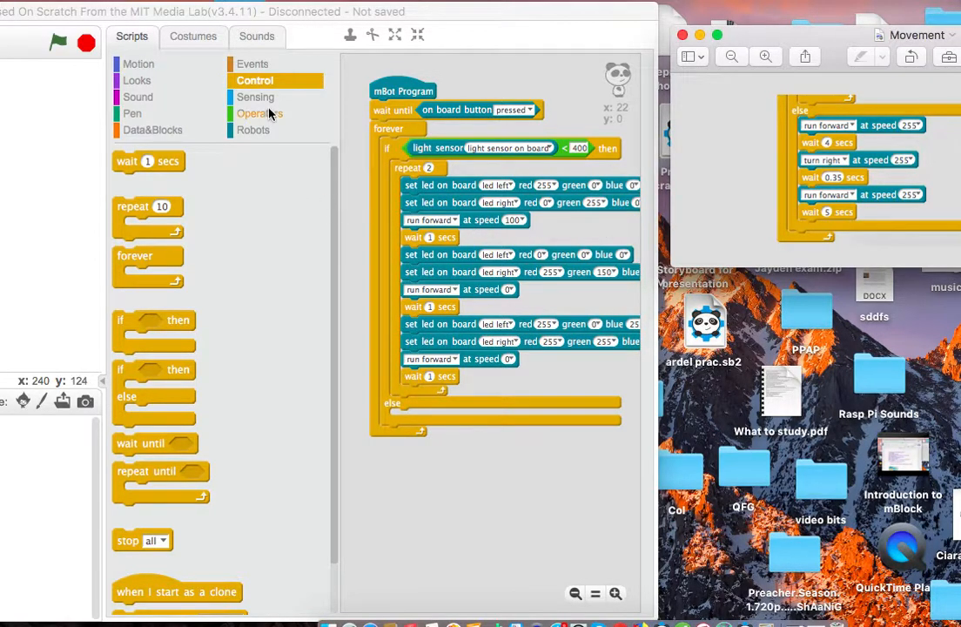
Duplicate the forward-and-wait blocks in the else branch and make the middle drive turn right.
click(254, 128)
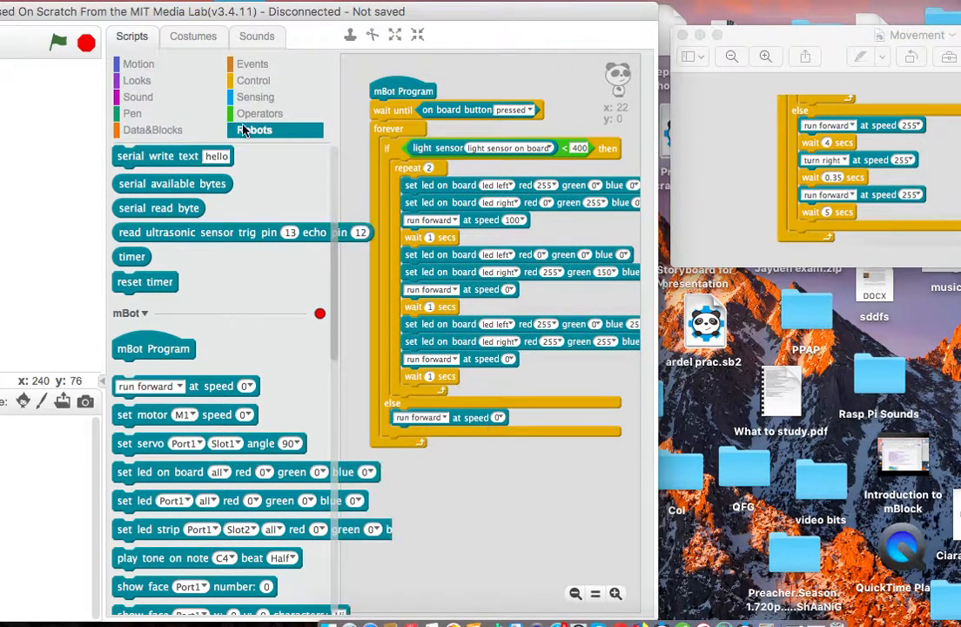
click(254, 80)
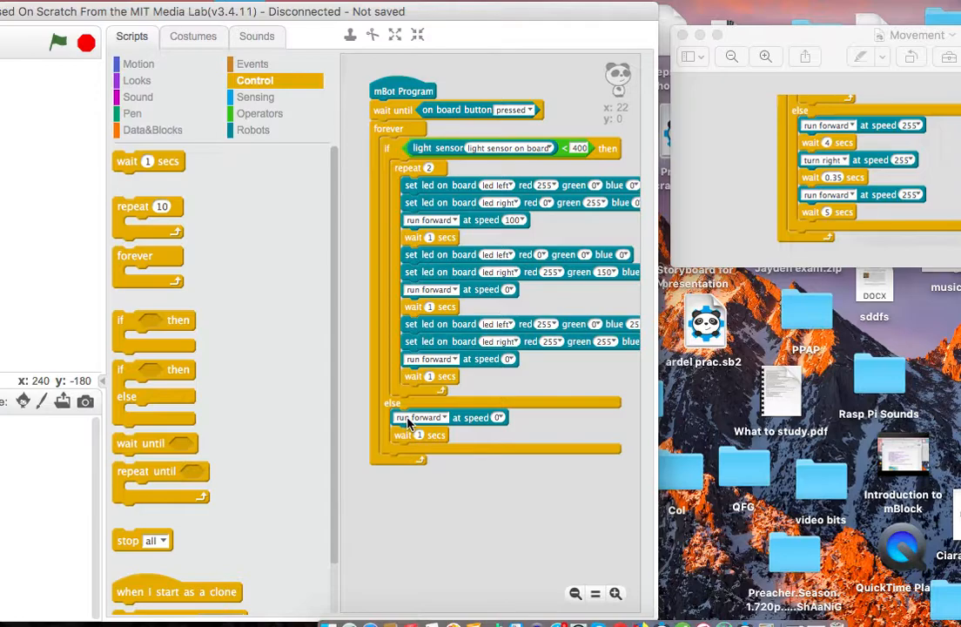
right_click(422, 418)
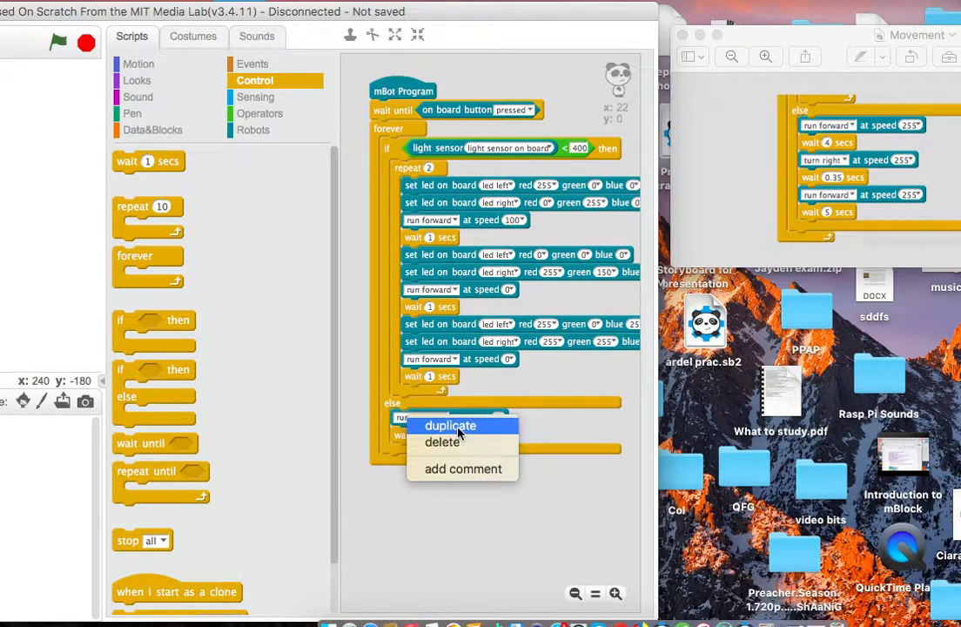
click(450, 425)
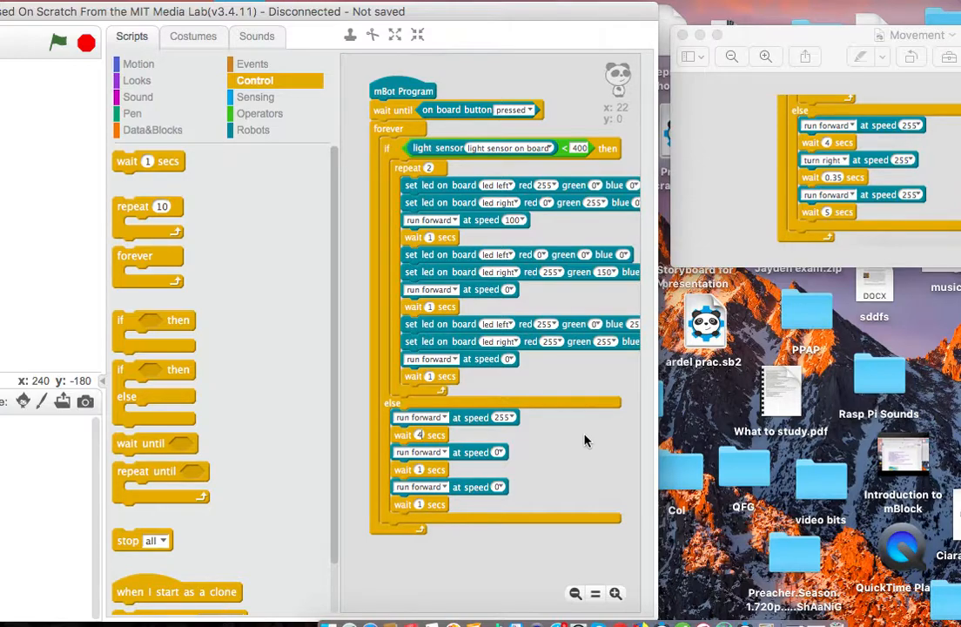
mouse_move(460, 461)
text(0.35)
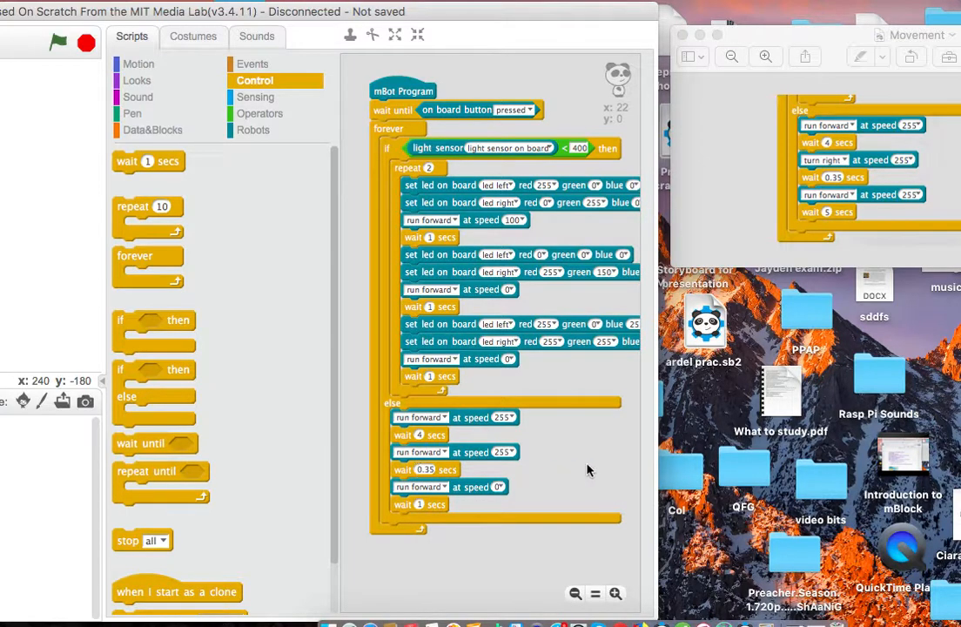
mouse_move(519, 481)
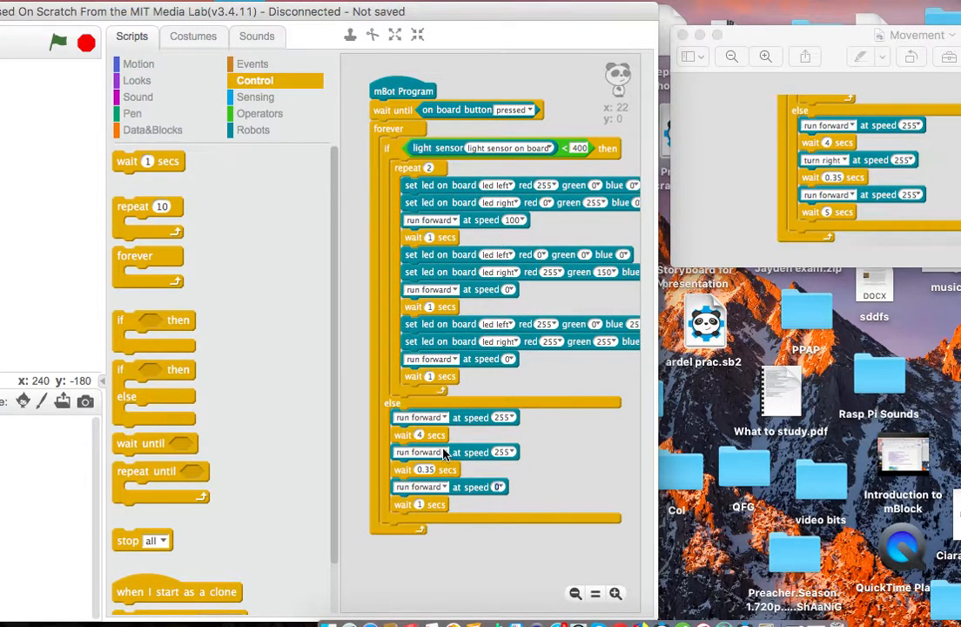
click(442, 451)
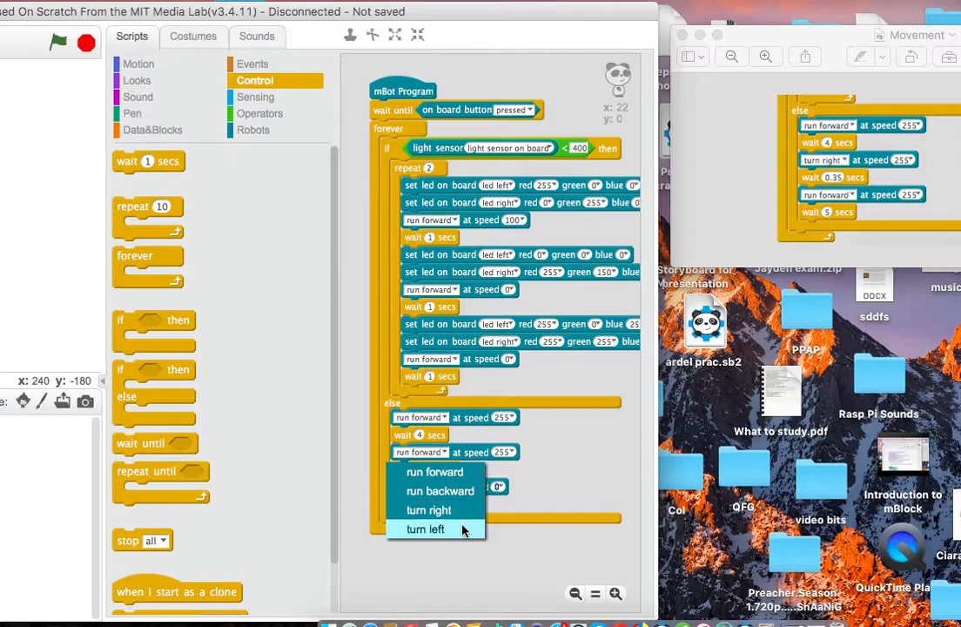
click(428, 509)
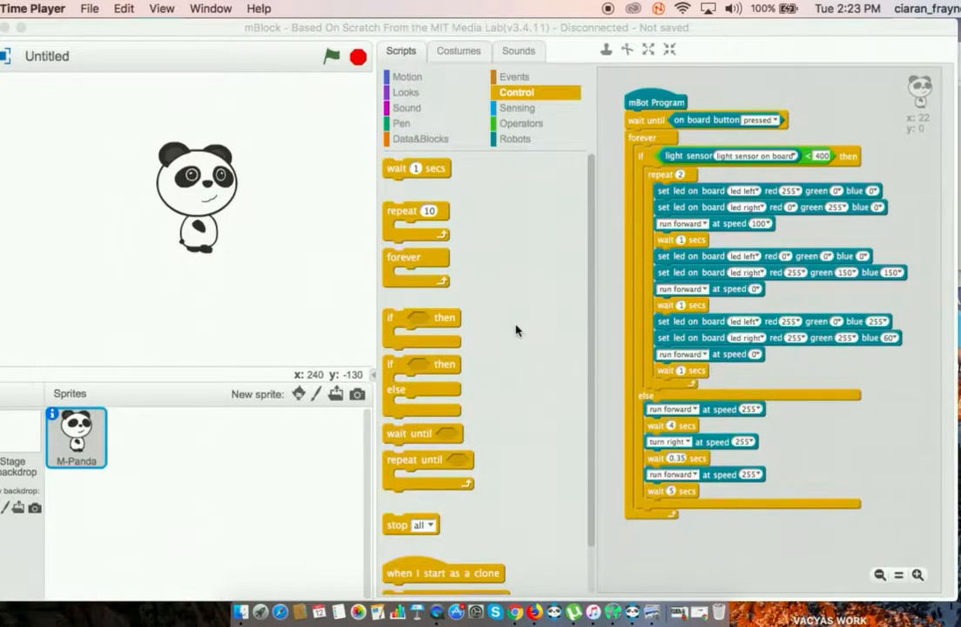
mouse_move(479, 167)
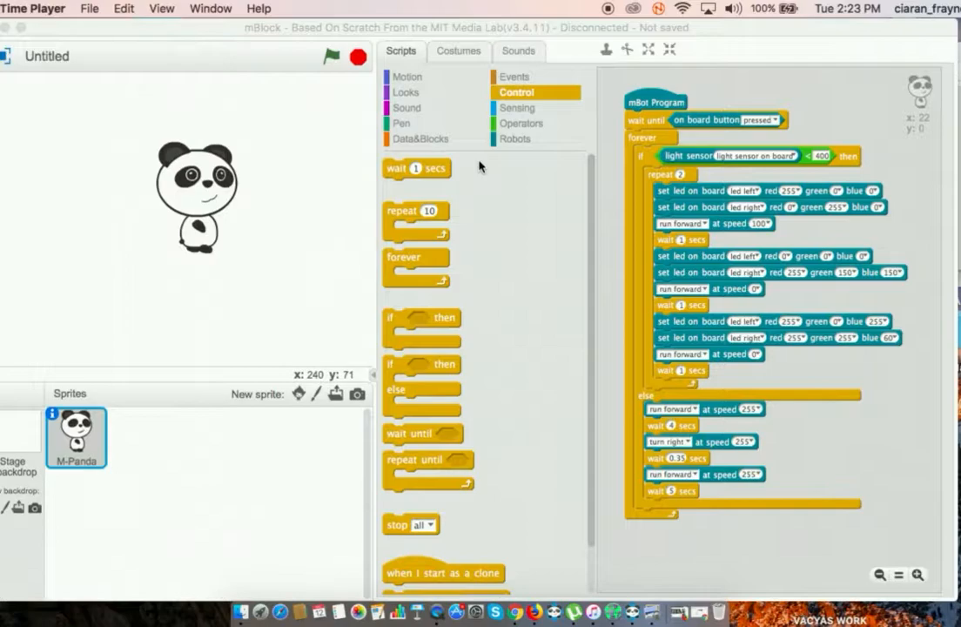
Add play-tone blocks from the Robots palette after each LED colour change.
click(517, 108)
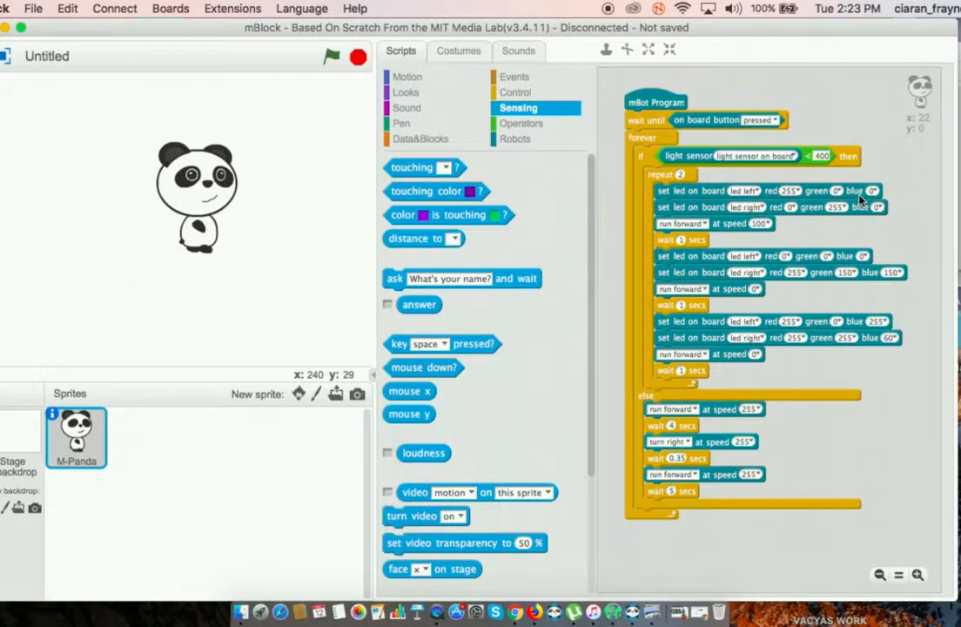
mouse_move(573, 90)
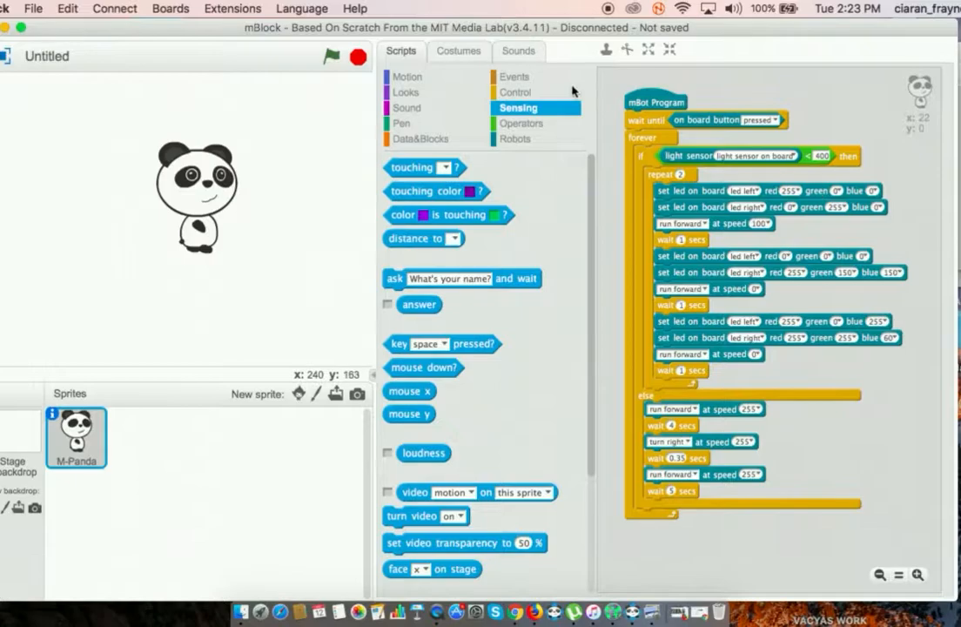
click(515, 139)
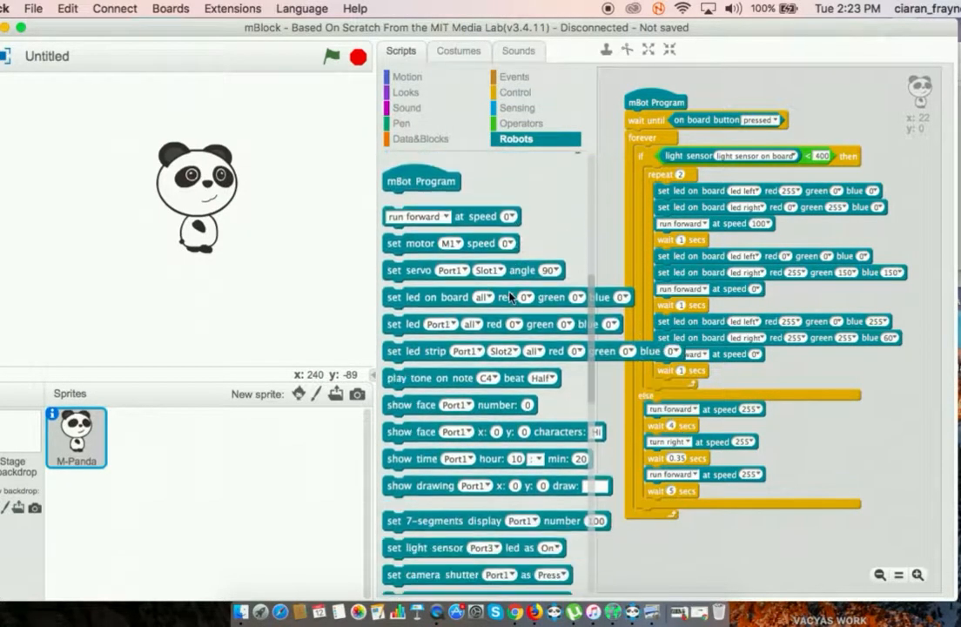
scroll(down, 3)
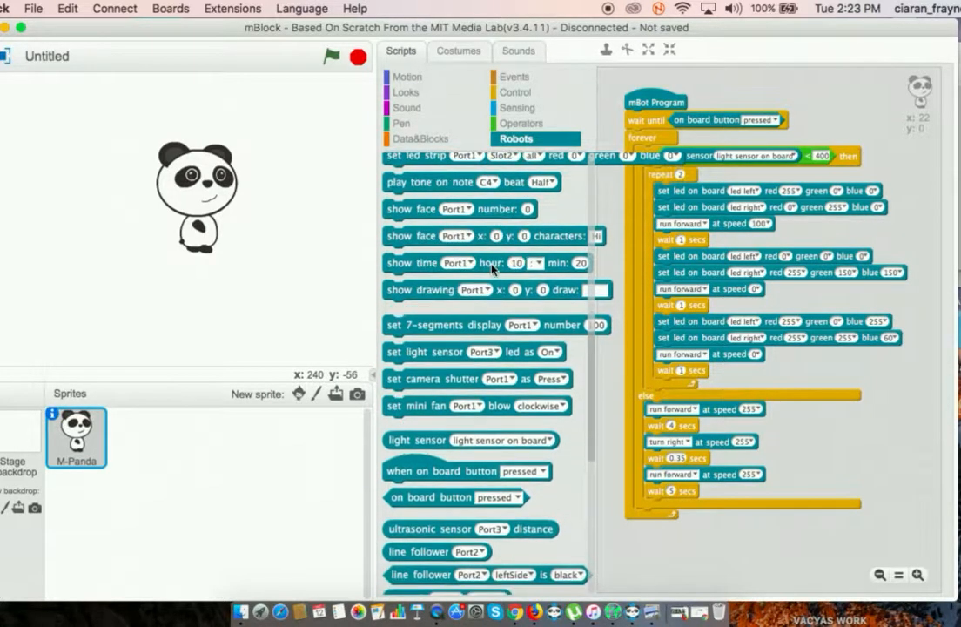
scroll(down, 3)
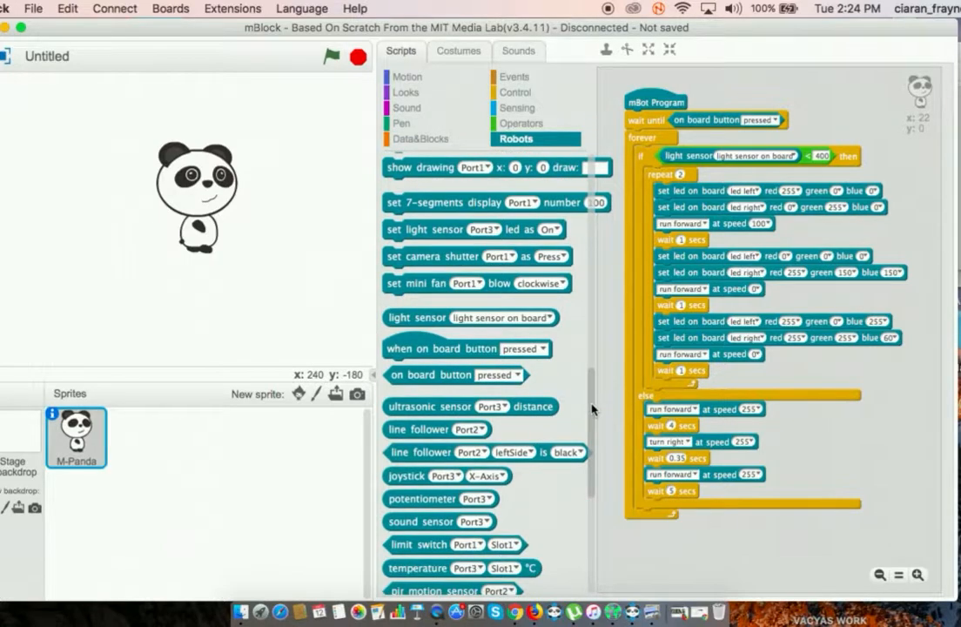
scroll(up, 3)
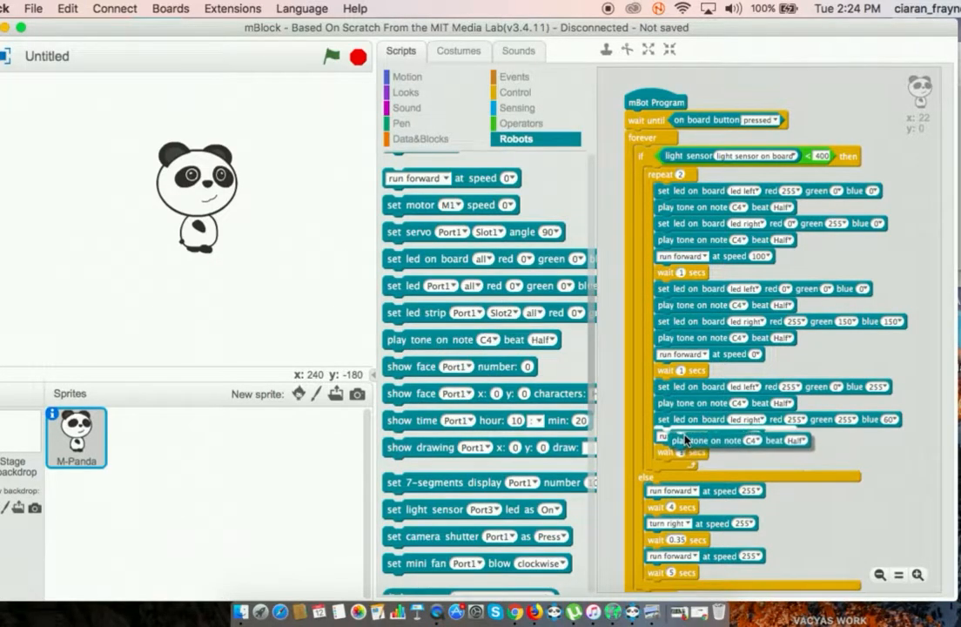
scroll(up, 3)
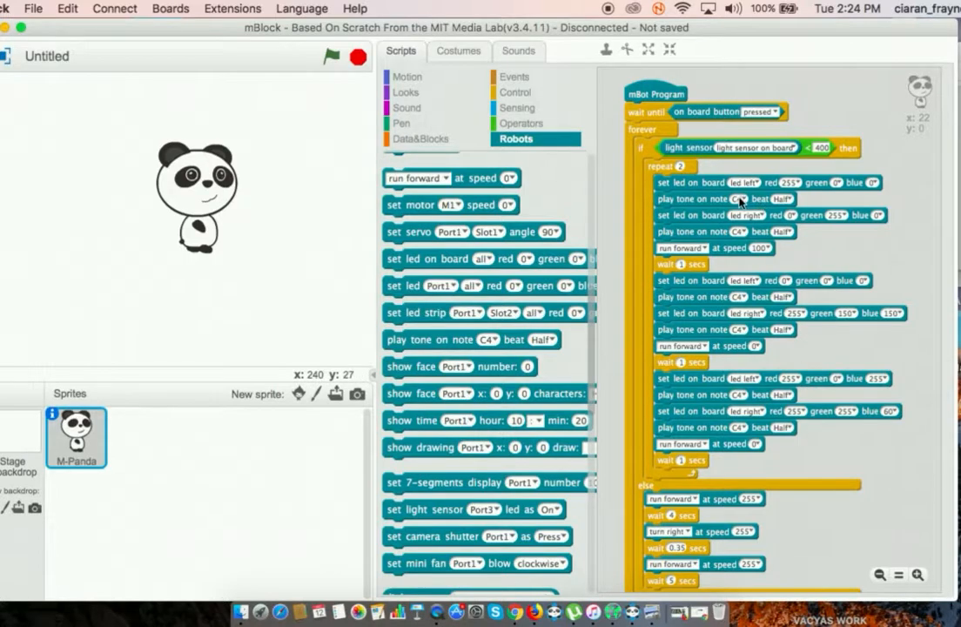
click(734, 198)
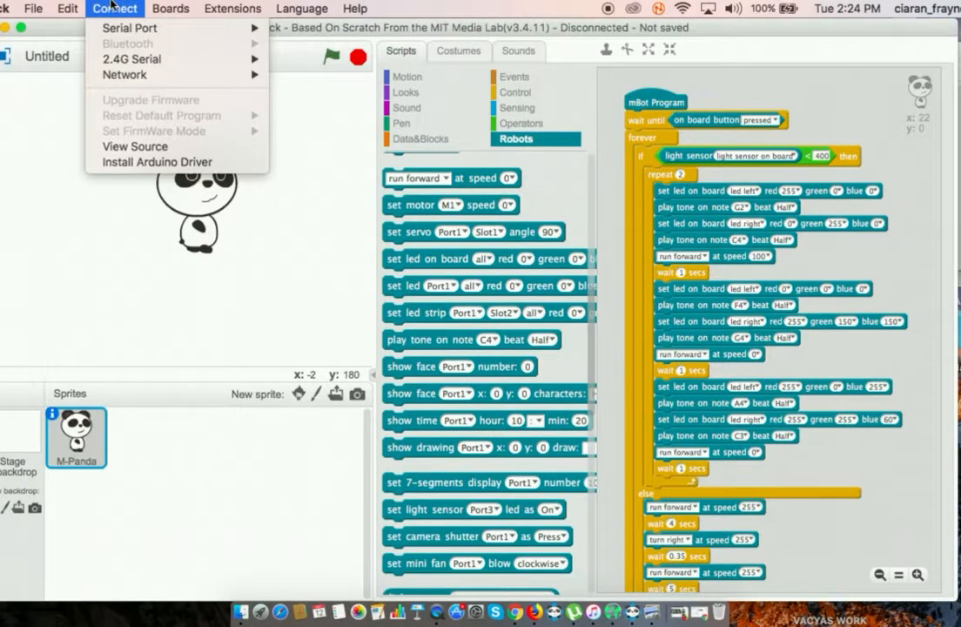
Switch to Arduino mode via the Edit menu to display the generated code.
click(66, 7)
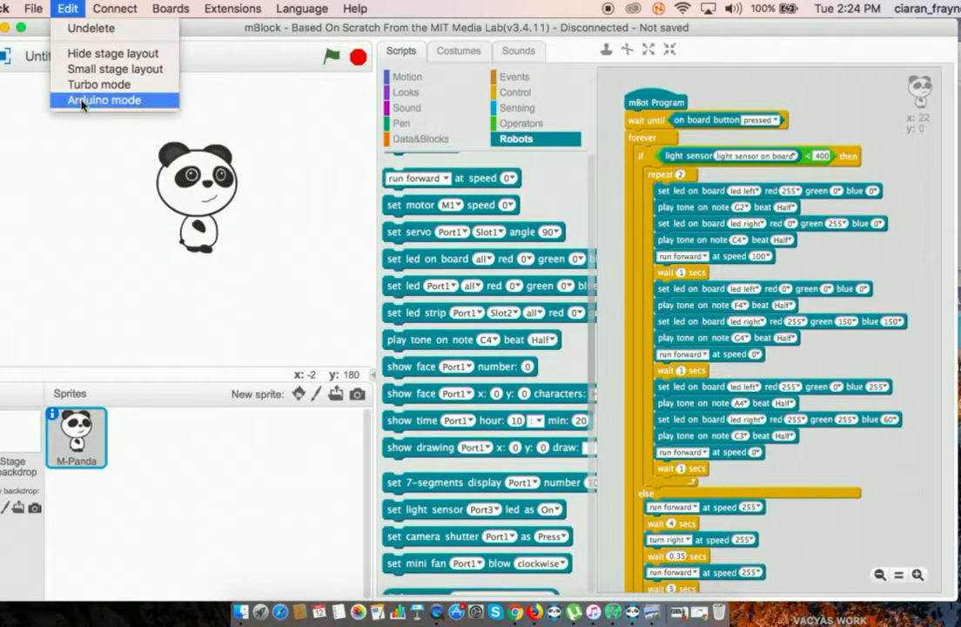
click(103, 100)
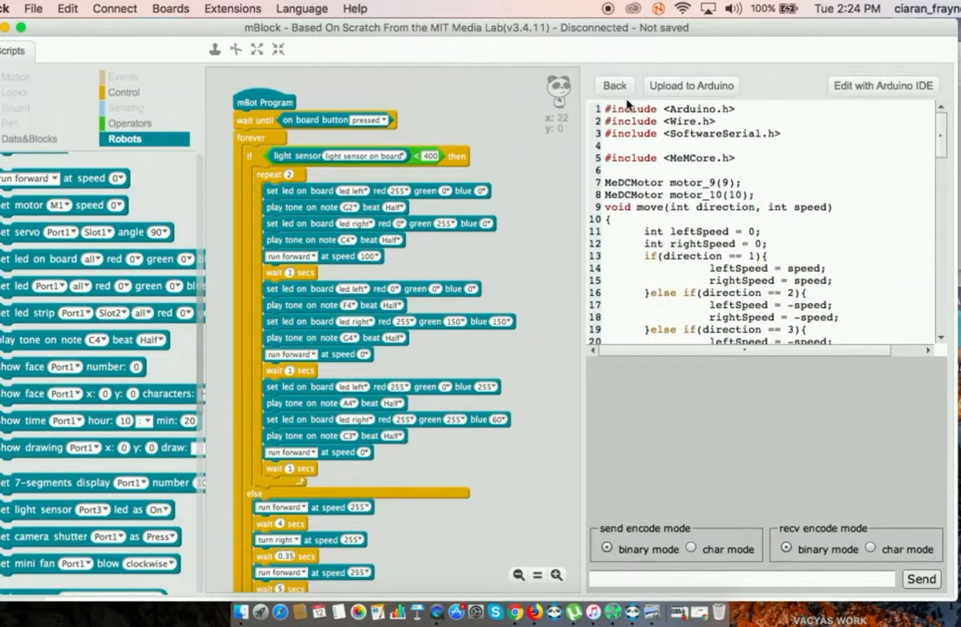